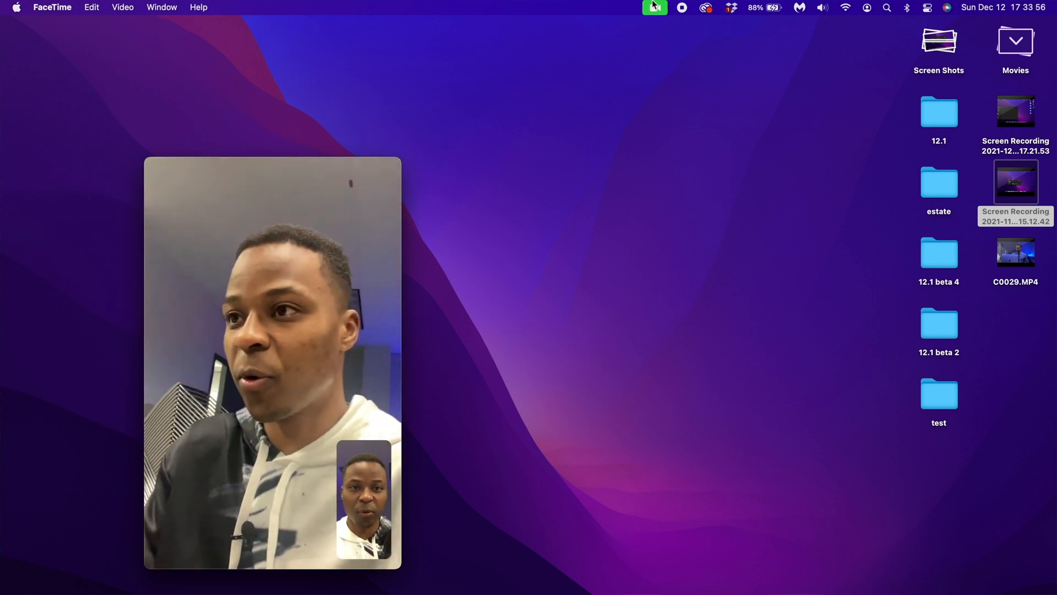
Step: Share the entire screen on the FaceTime call, then stop sharing
click(653, 7)
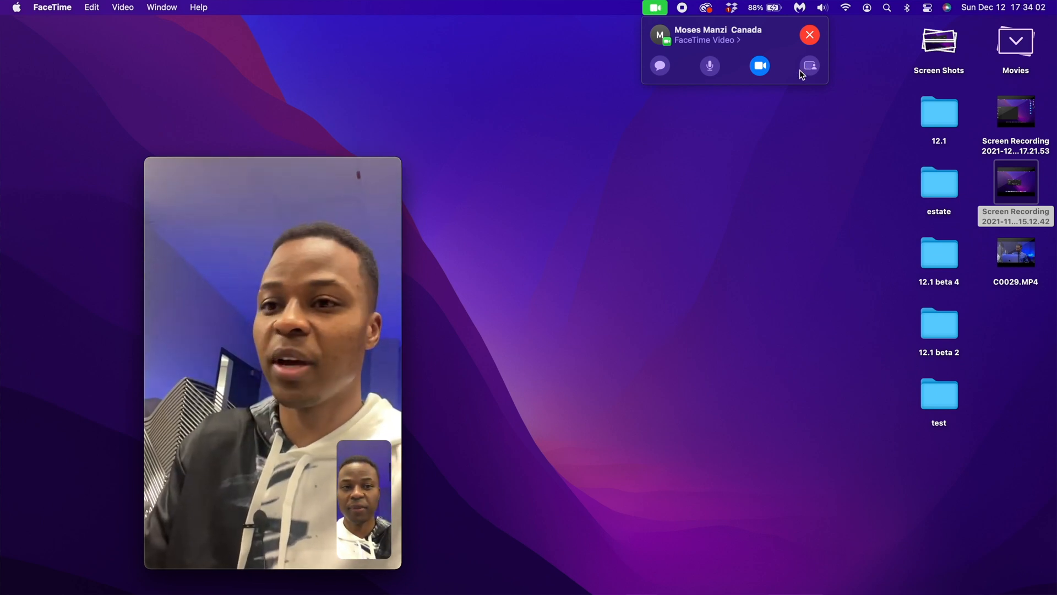
click(810, 66)
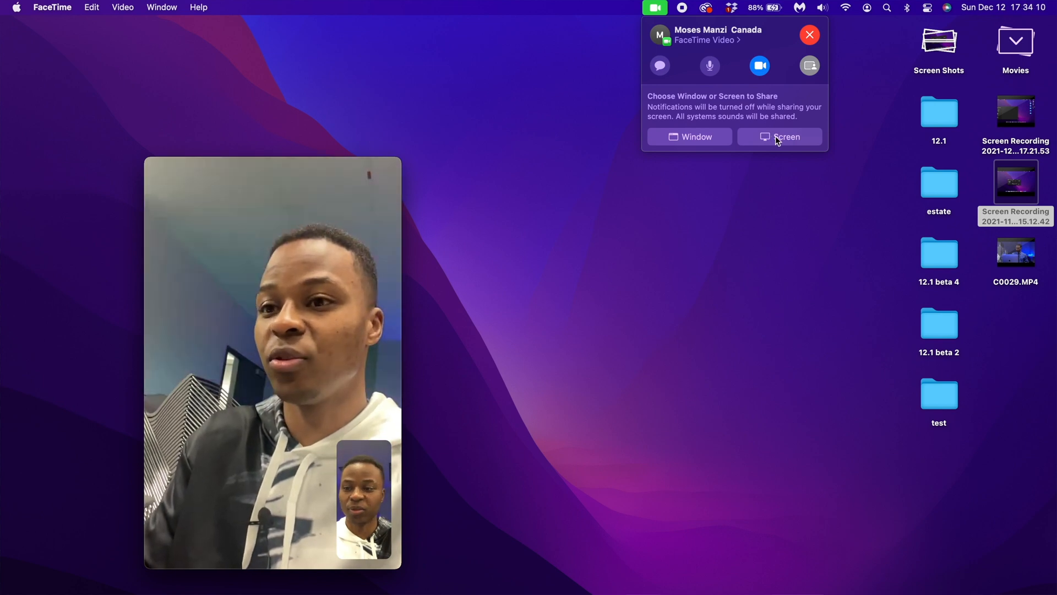
click(780, 136)
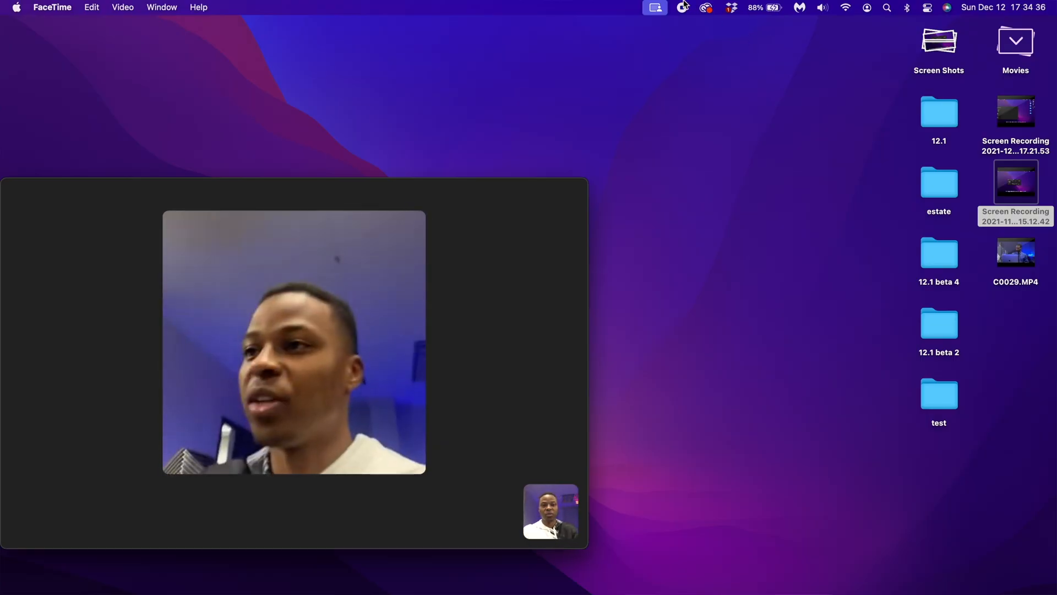
click(653, 8)
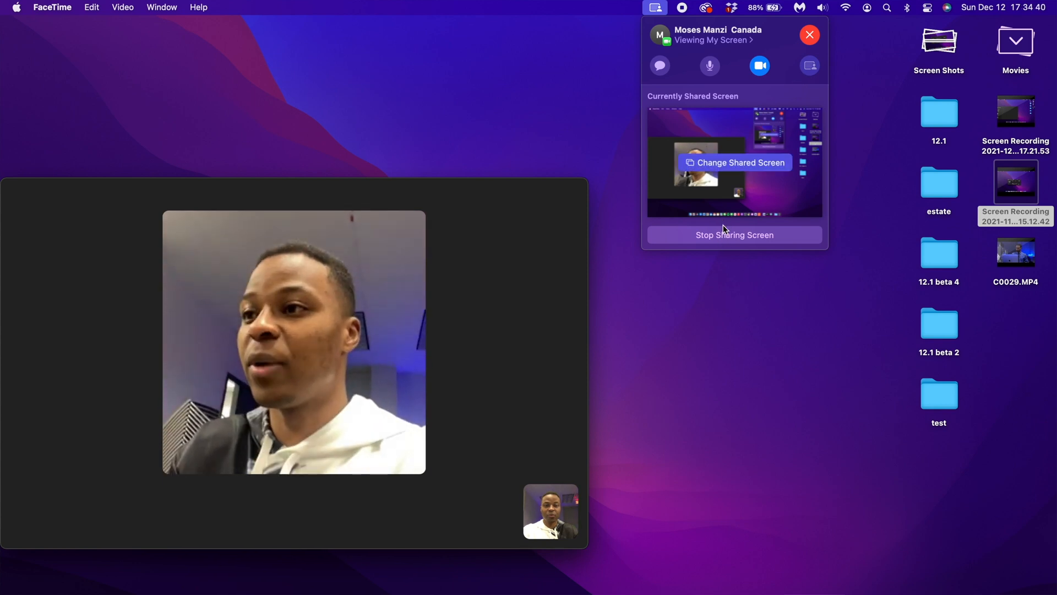
click(733, 234)
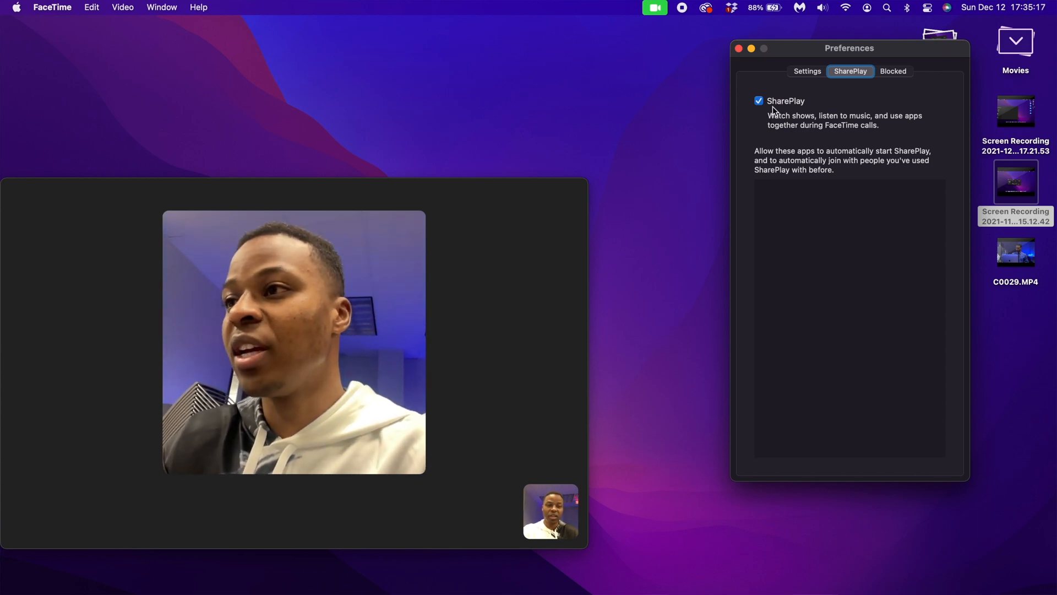
Step: Toggle the SharePlay checkbox off and back on so SharePlay stays enabled
click(759, 100)
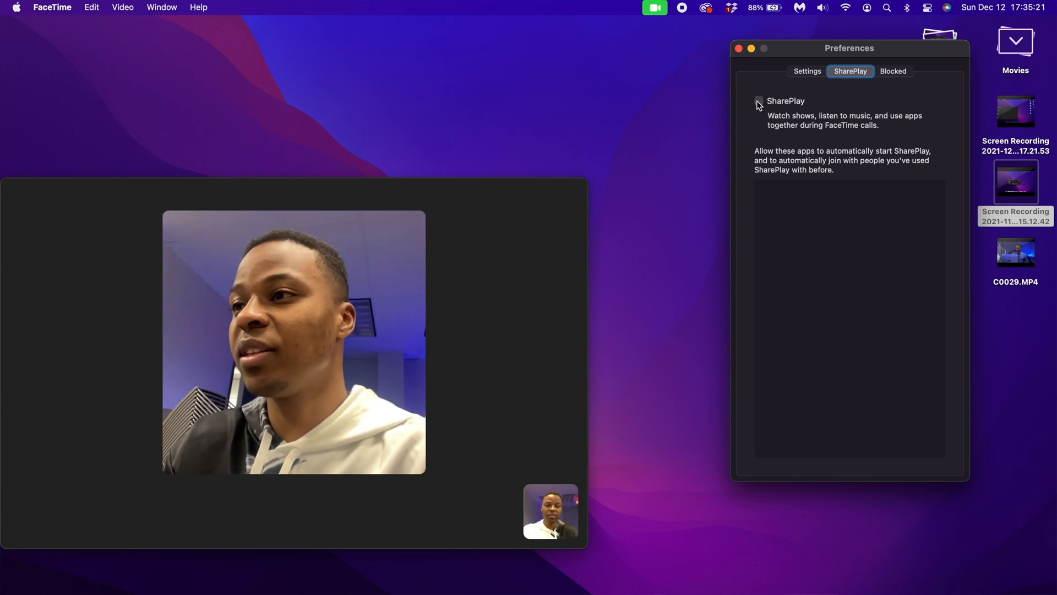
click(757, 102)
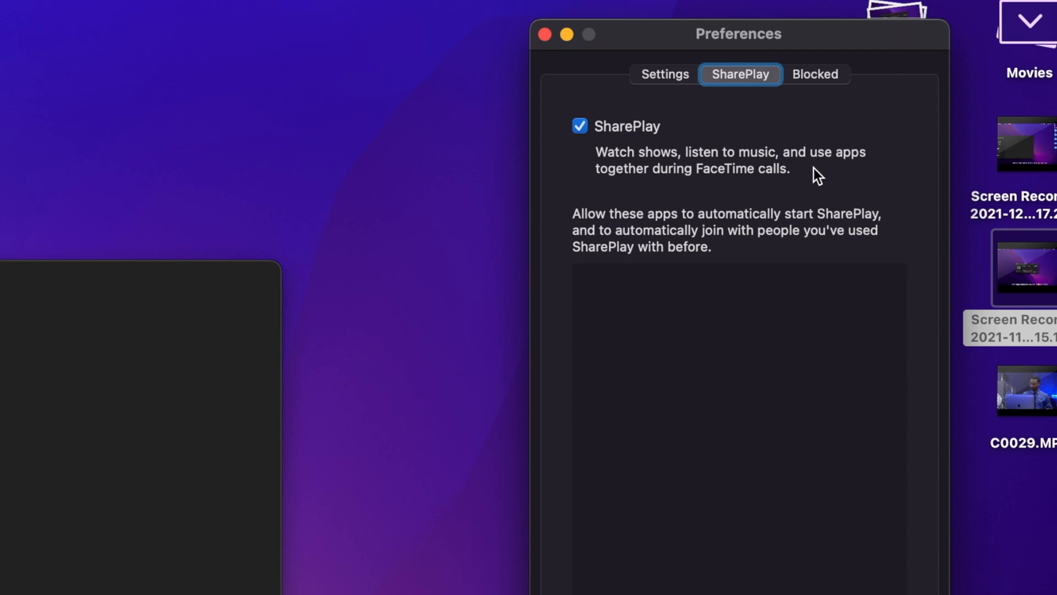
mouse_move(723, 190)
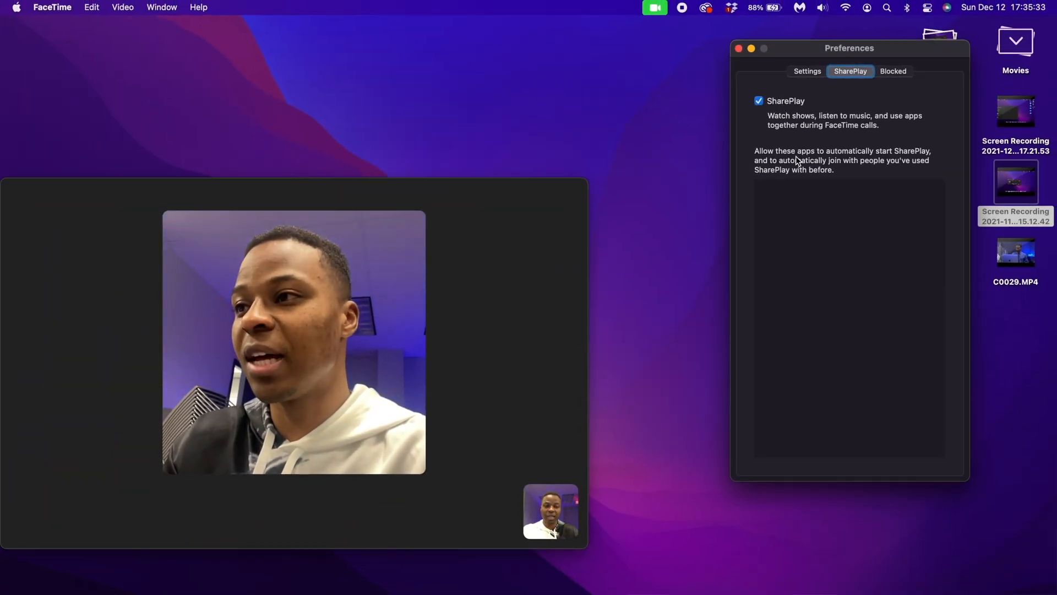
mouse_move(910, 160)
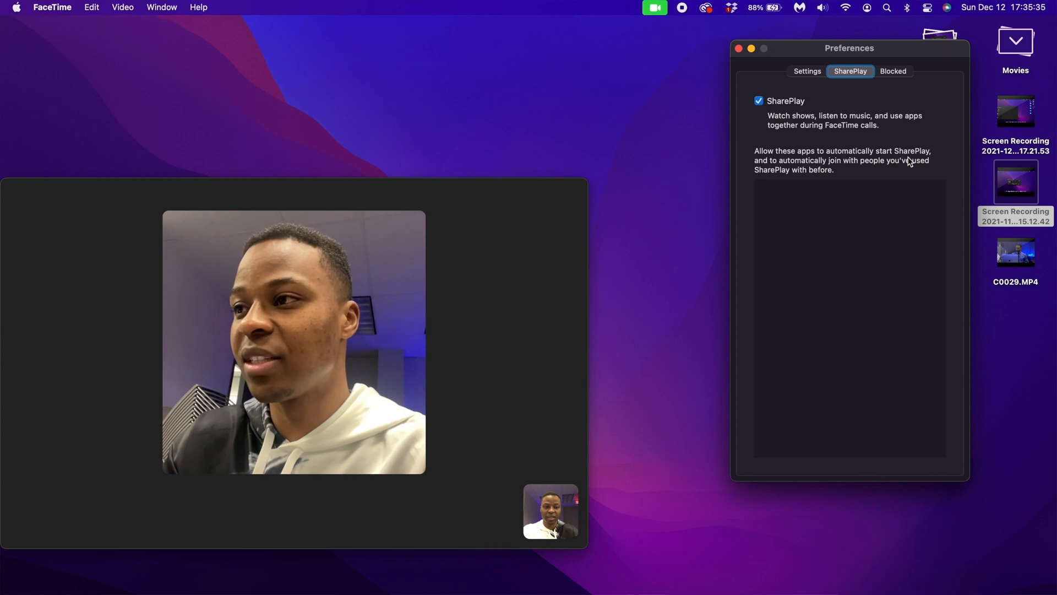
mouse_move(841, 171)
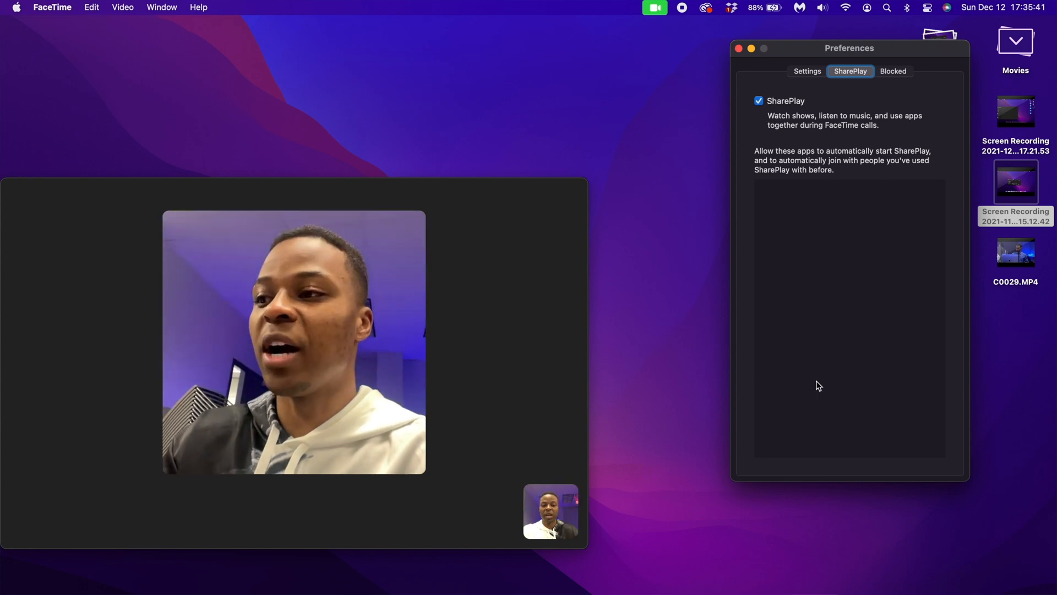
mouse_move(903, 479)
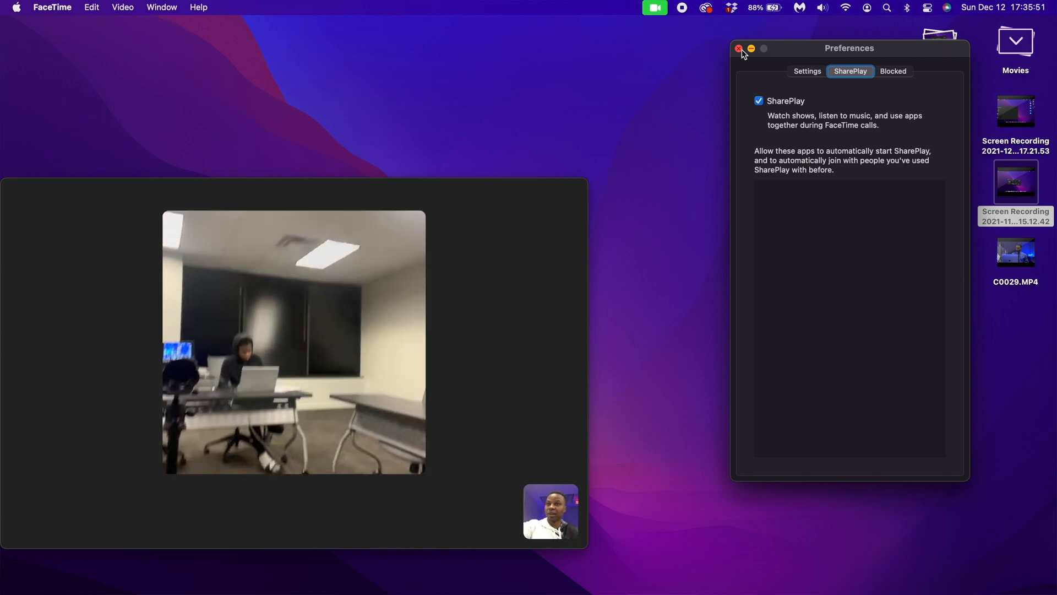
Step: Close FaceTime preferences and select the Trip – Ella Mai song in Music
click(739, 48)
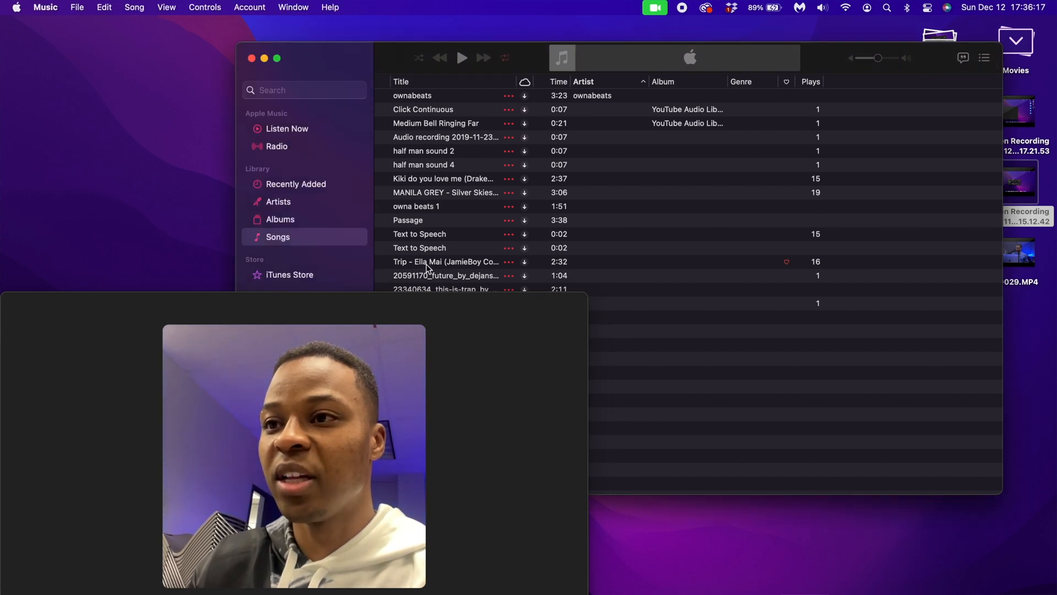
click(447, 261)
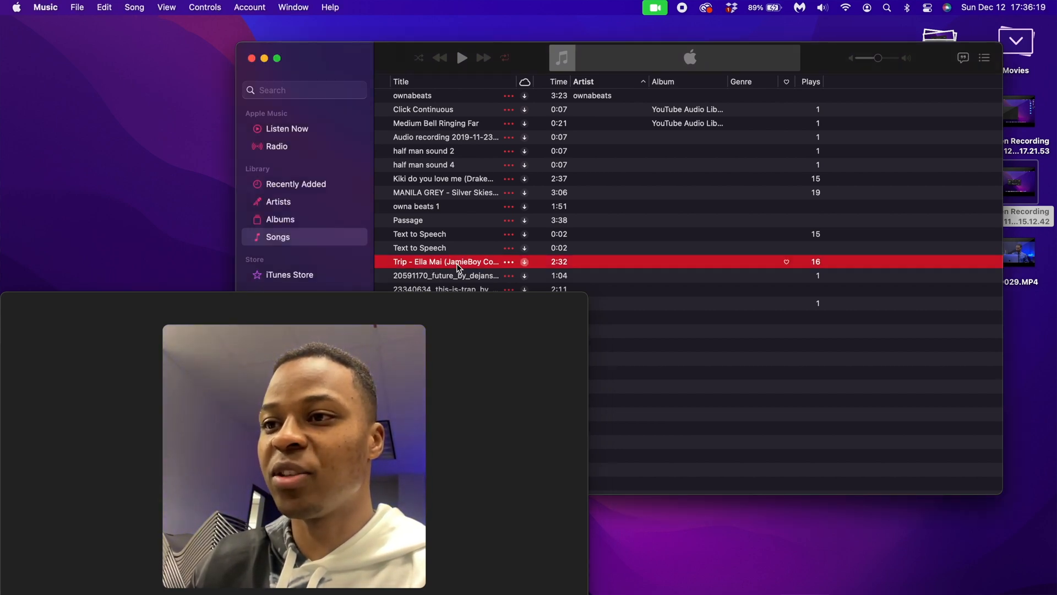
click(462, 57)
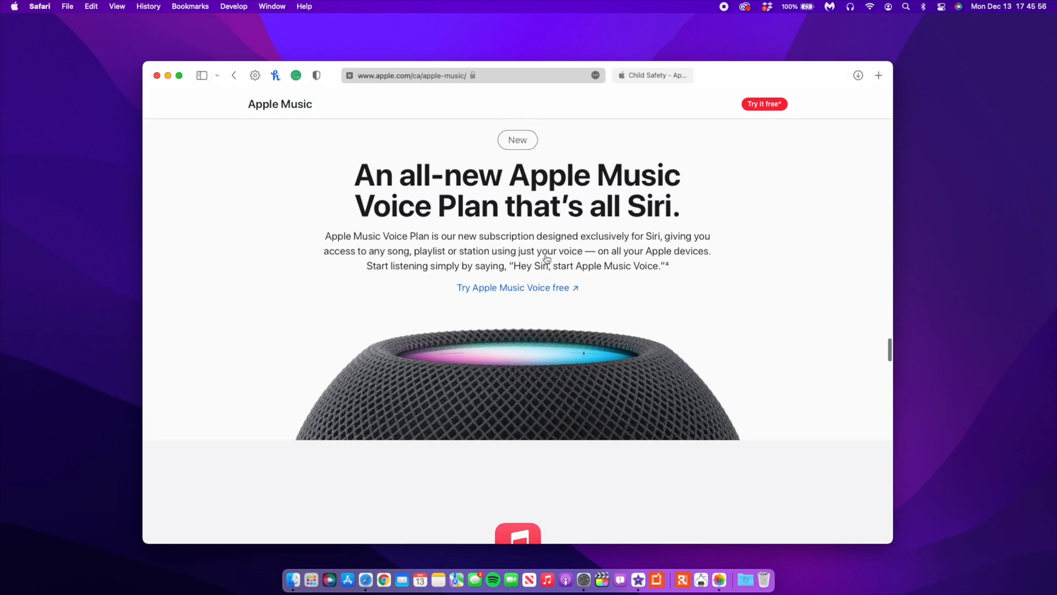
Step: Scroll to Apple Music's plan comparison table with Safari in full screen, then open the View menu
scroll(down, 3)
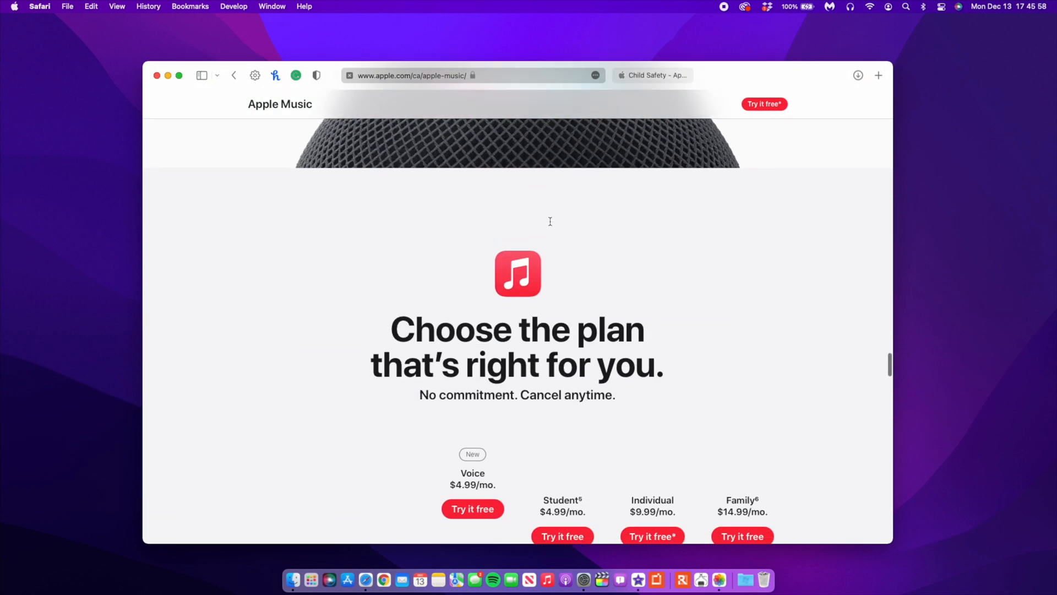
scroll(down, 3)
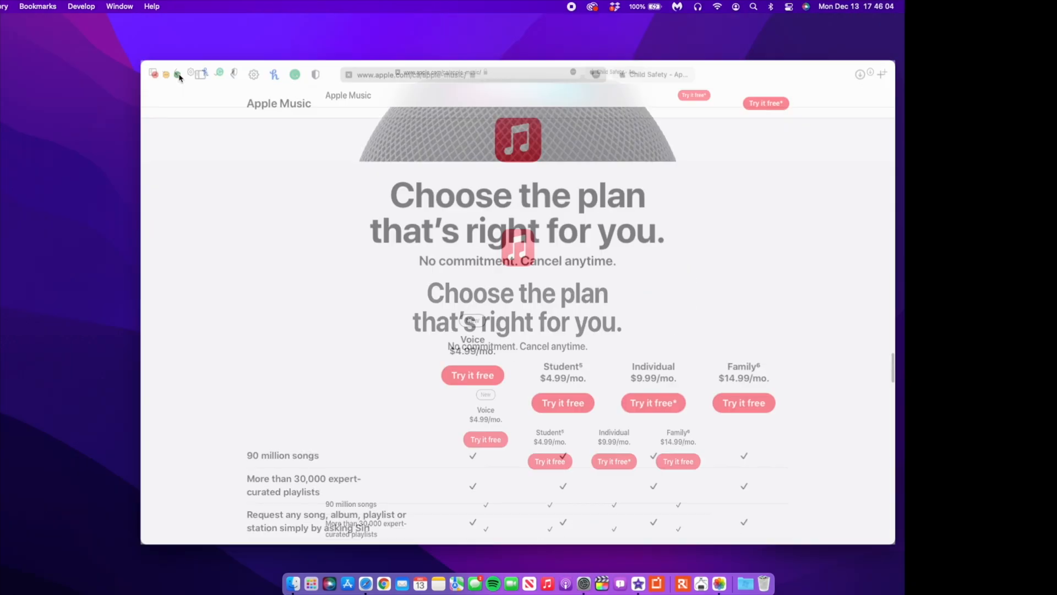
click(178, 74)
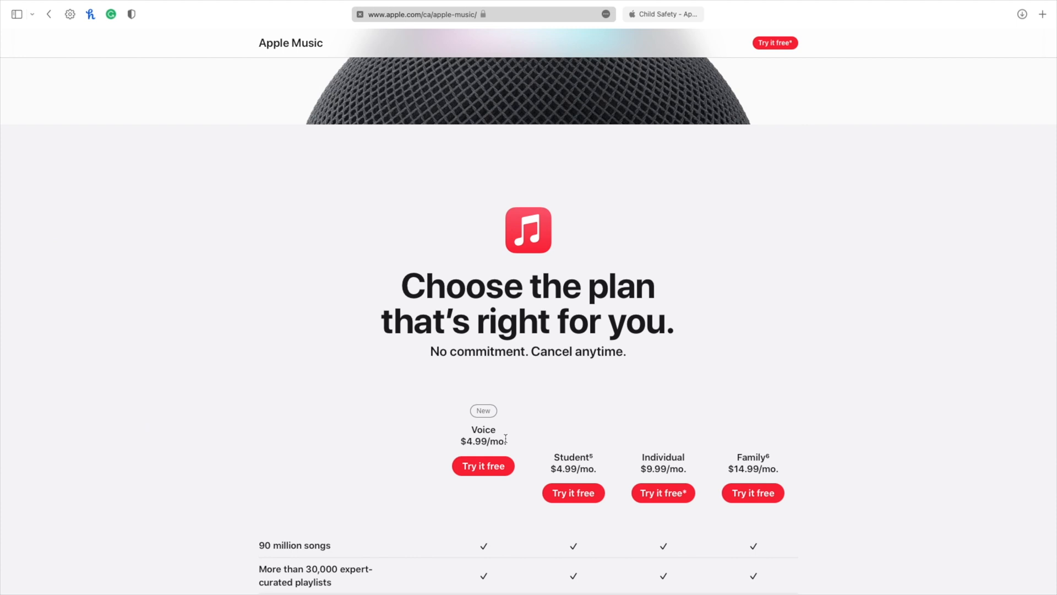
scroll(down, 3)
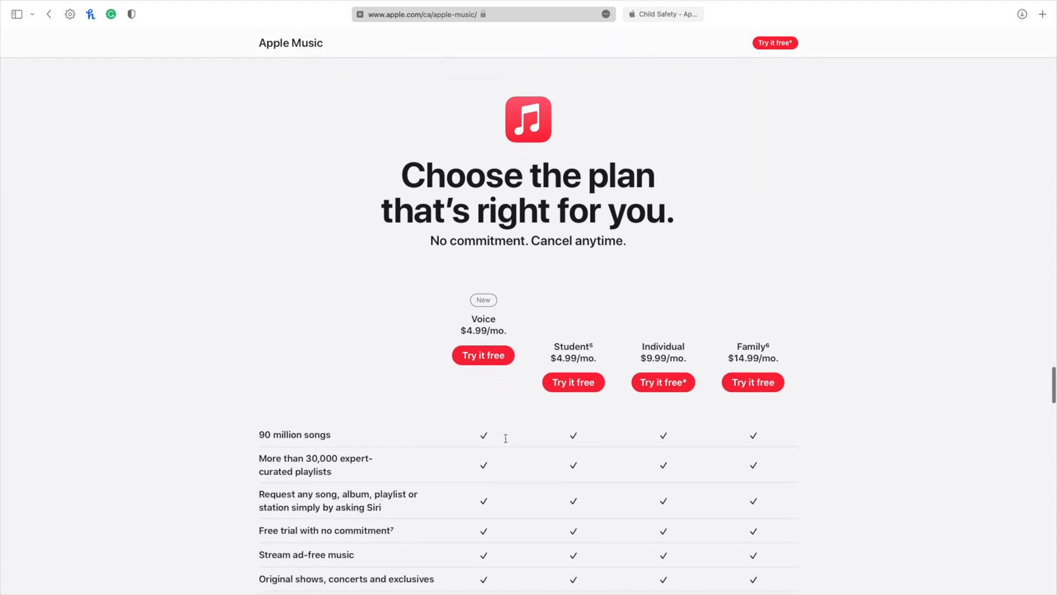
scroll(down, 3)
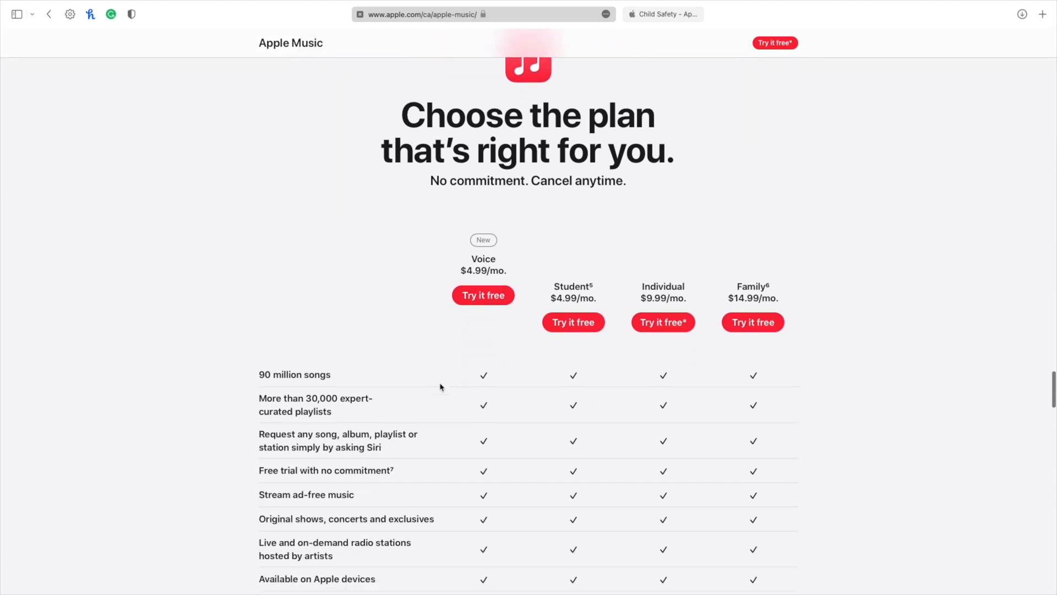
scroll(down, 3)
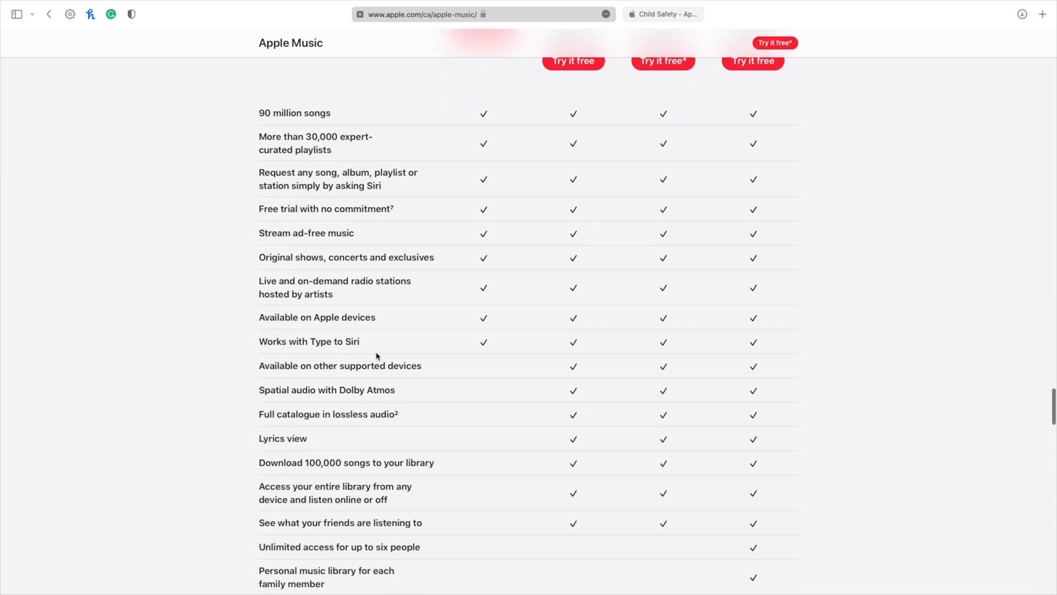
scroll(up, 3)
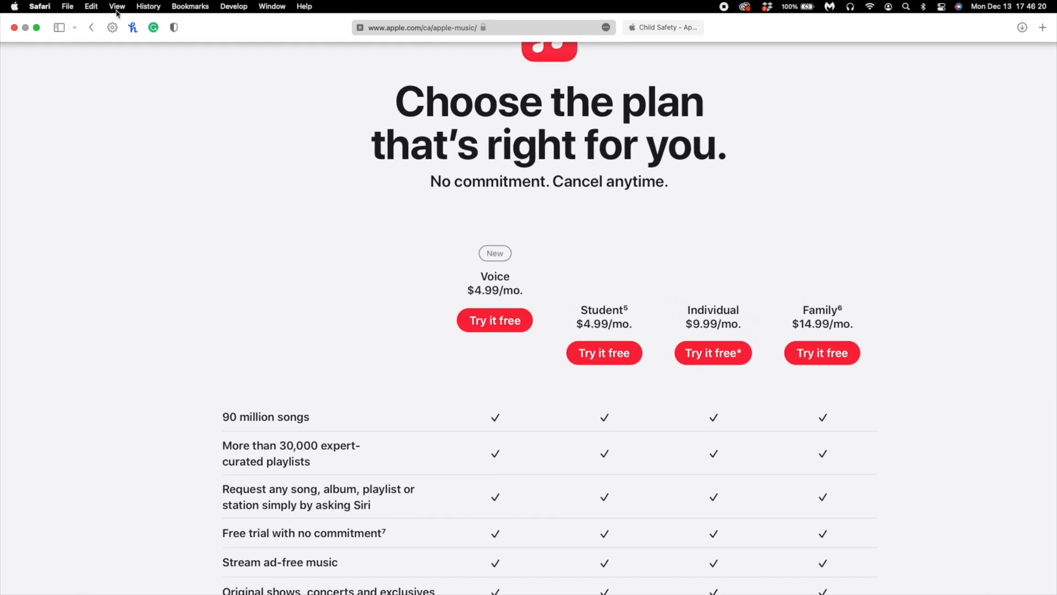
click(37, 27)
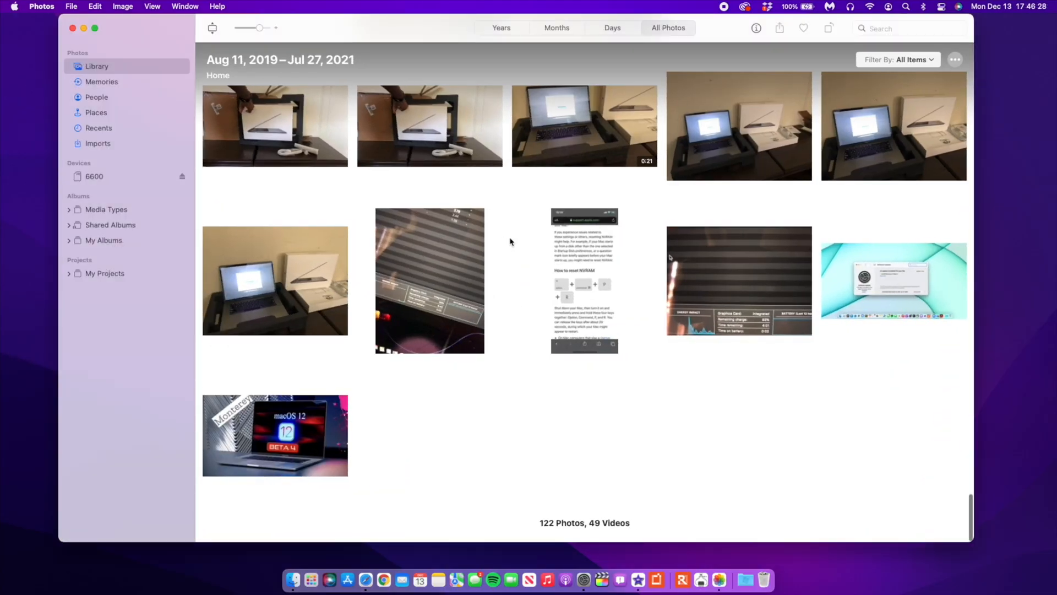
Step: Browse the Jul 26, 2019 Home memory in Memories, then close Photos
scroll(up, 3)
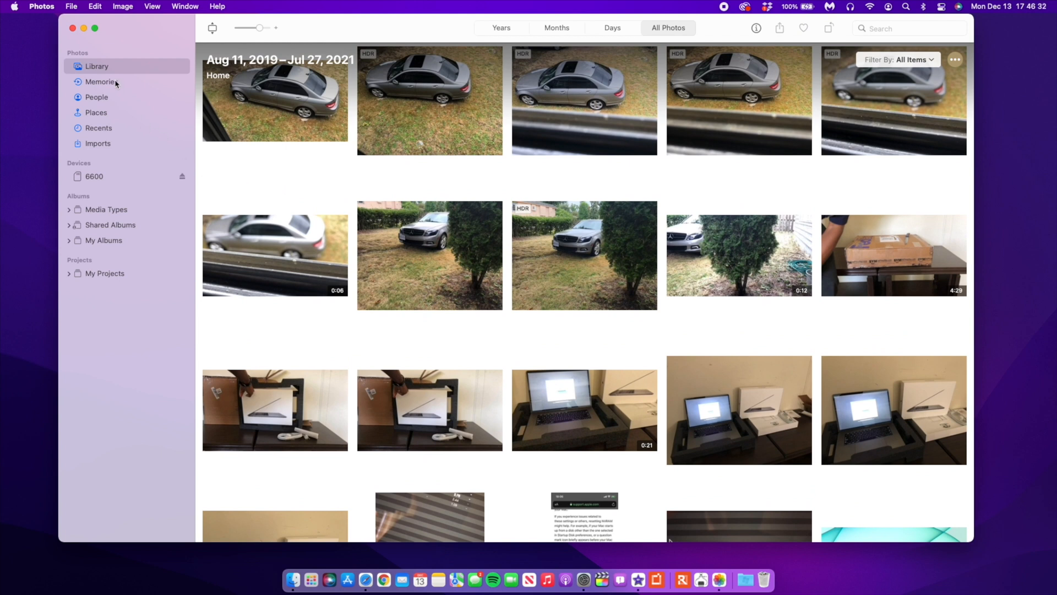
click(99, 82)
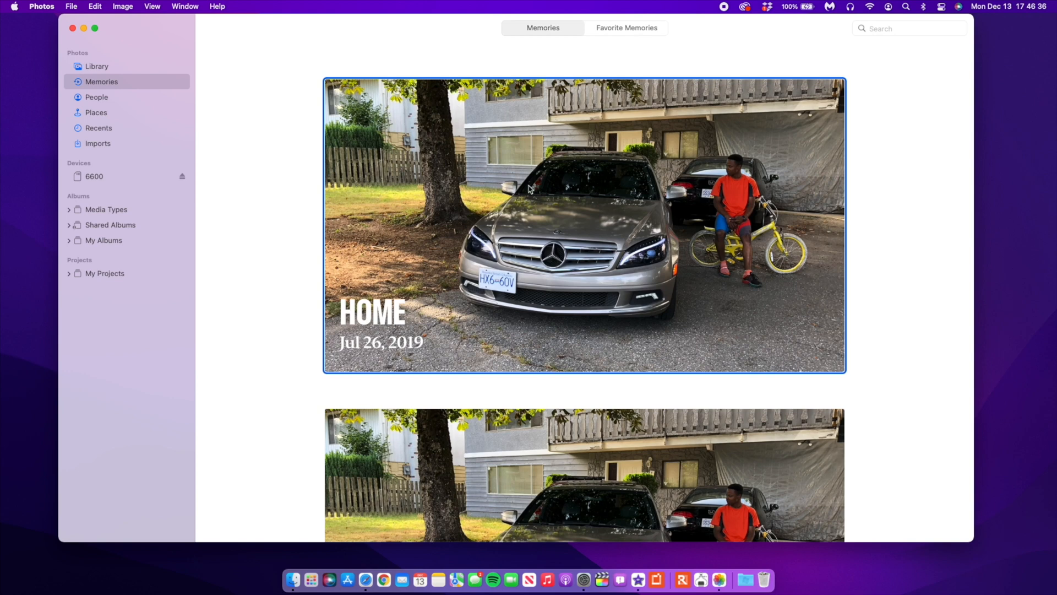
click(626, 28)
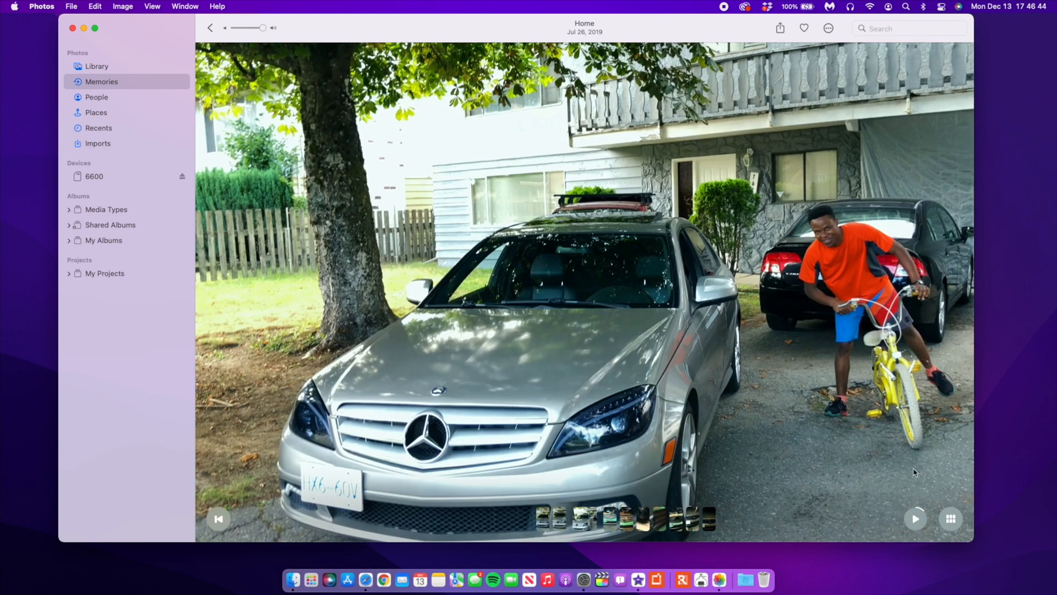
click(828, 28)
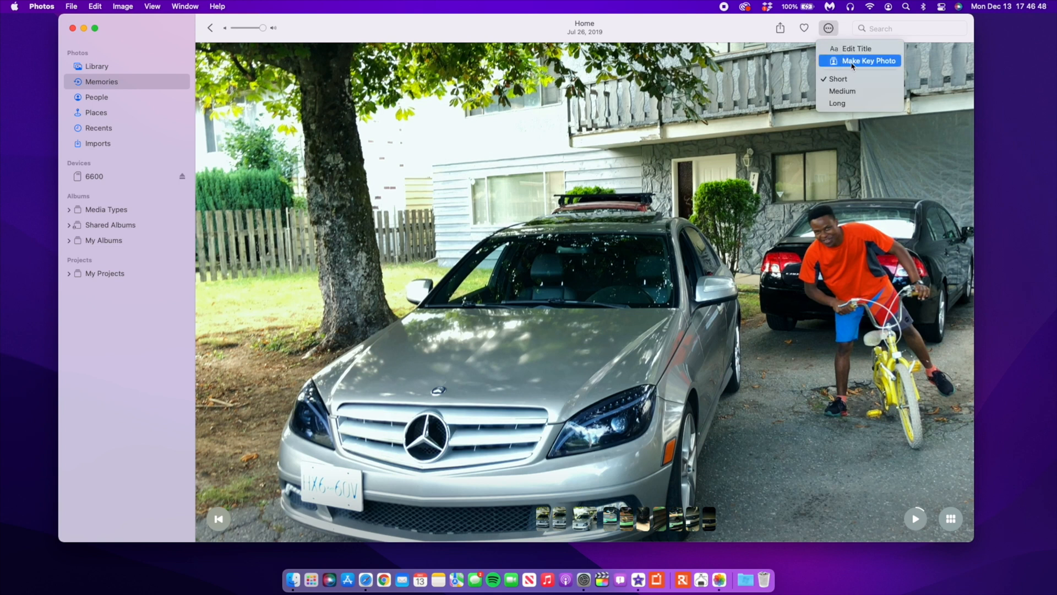
mouse_move(837, 103)
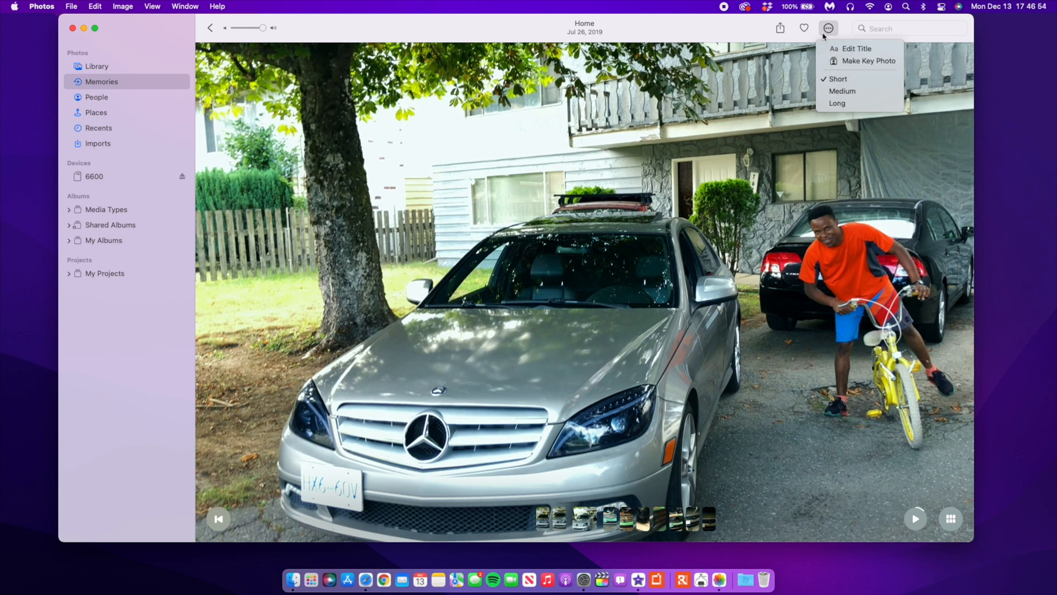
mouse_move(165, 90)
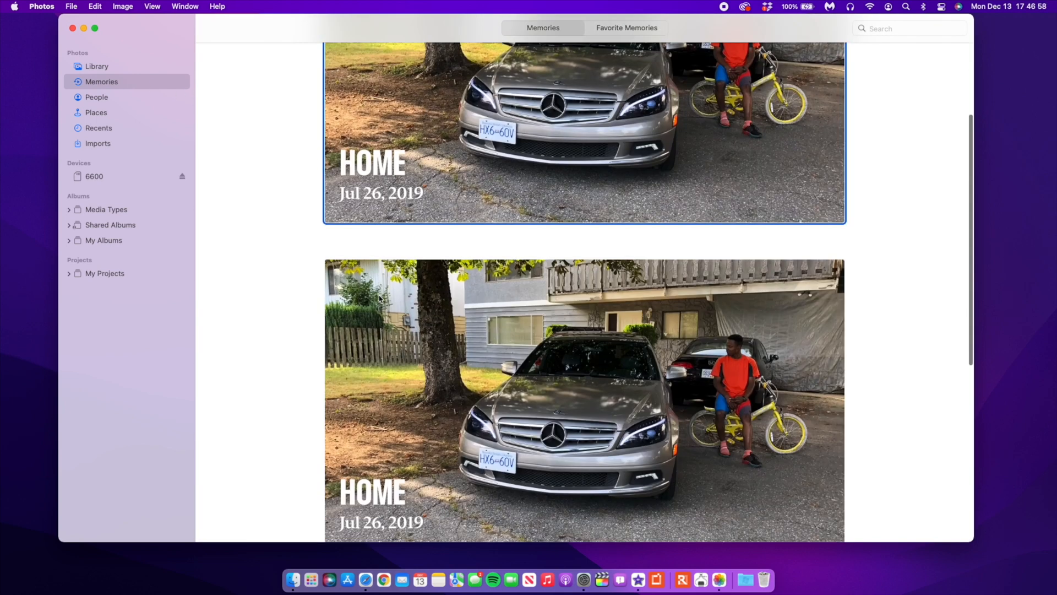
scroll(down, 3)
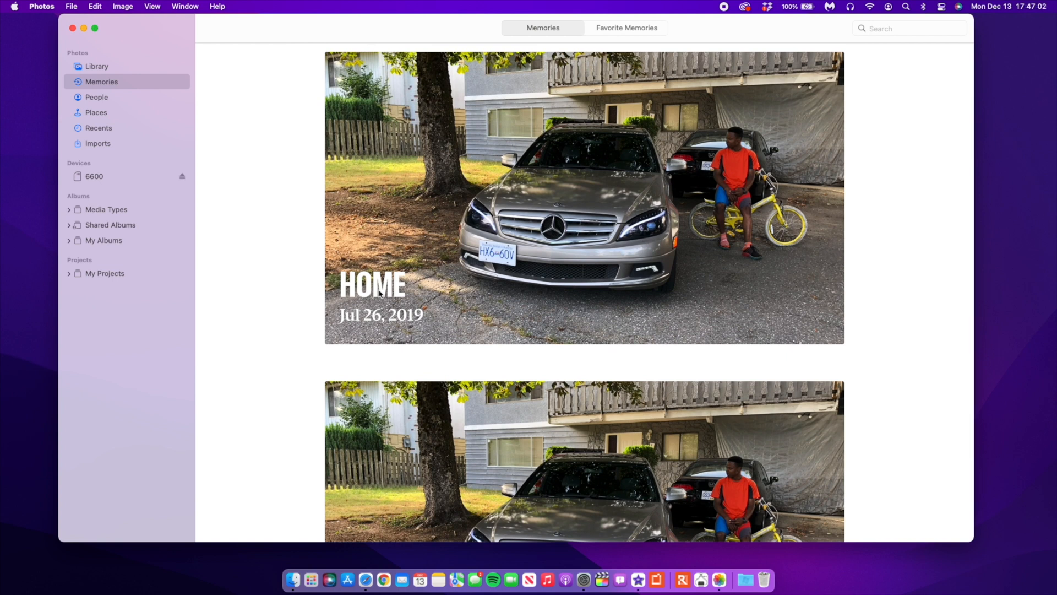
click(72, 28)
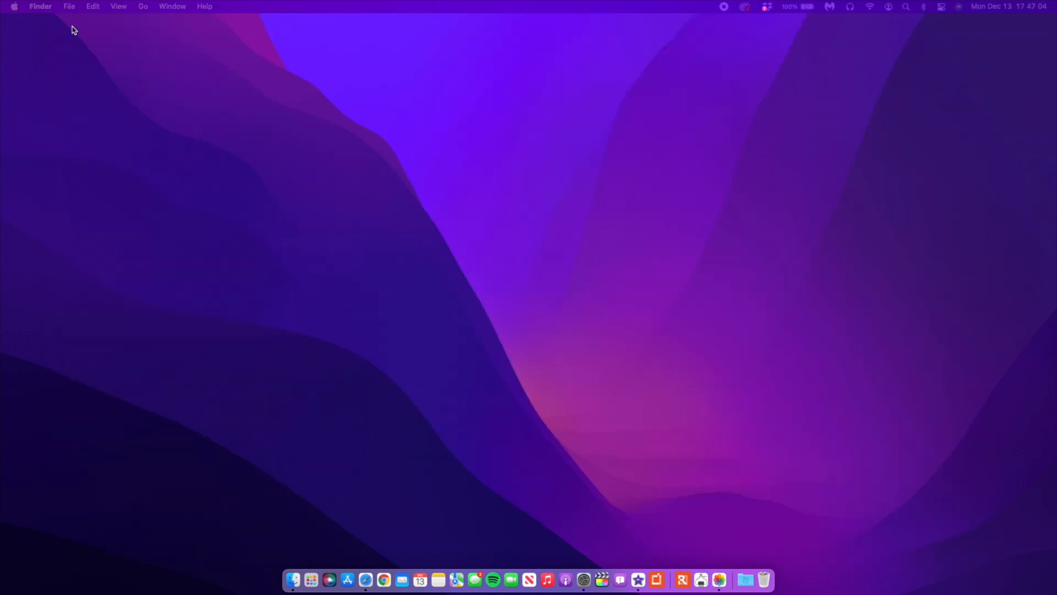
Step: Scroll the Expanded Protections for Children page and highlight the Messages warning sentence
click(311, 580)
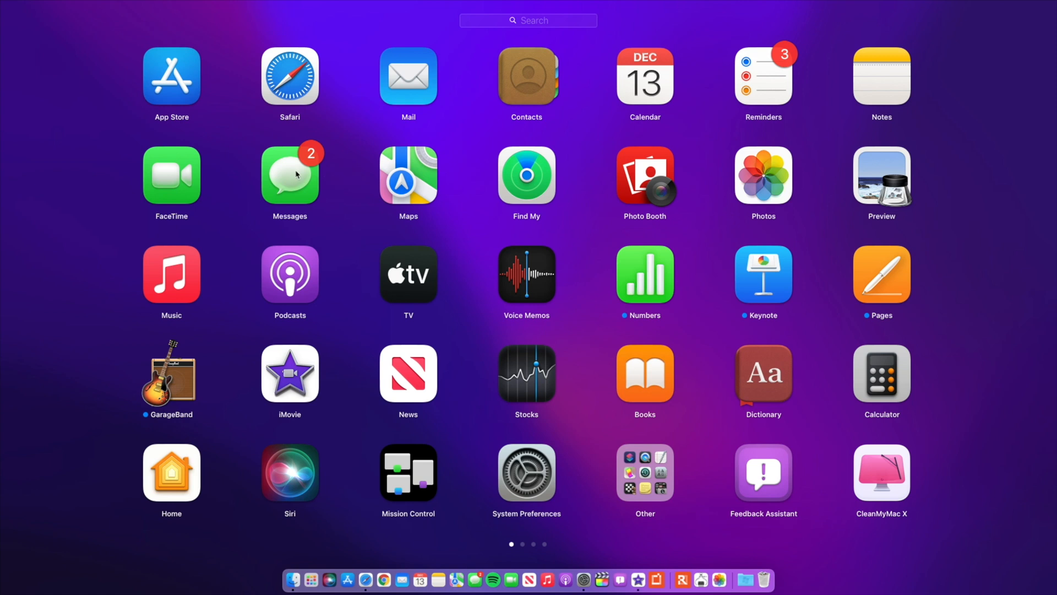
mouse_move(364, 559)
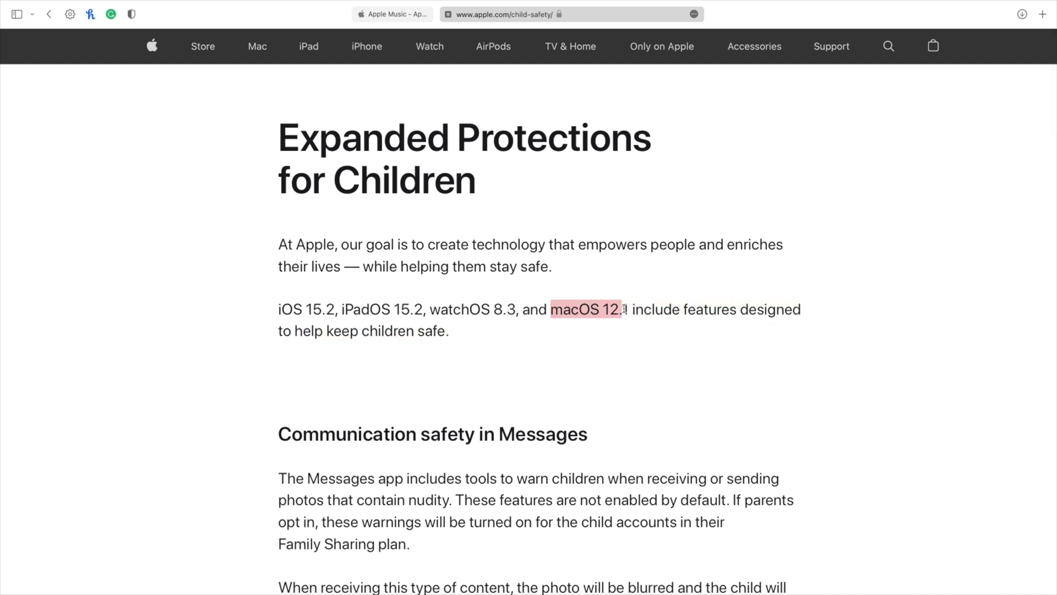
scroll(down, 3)
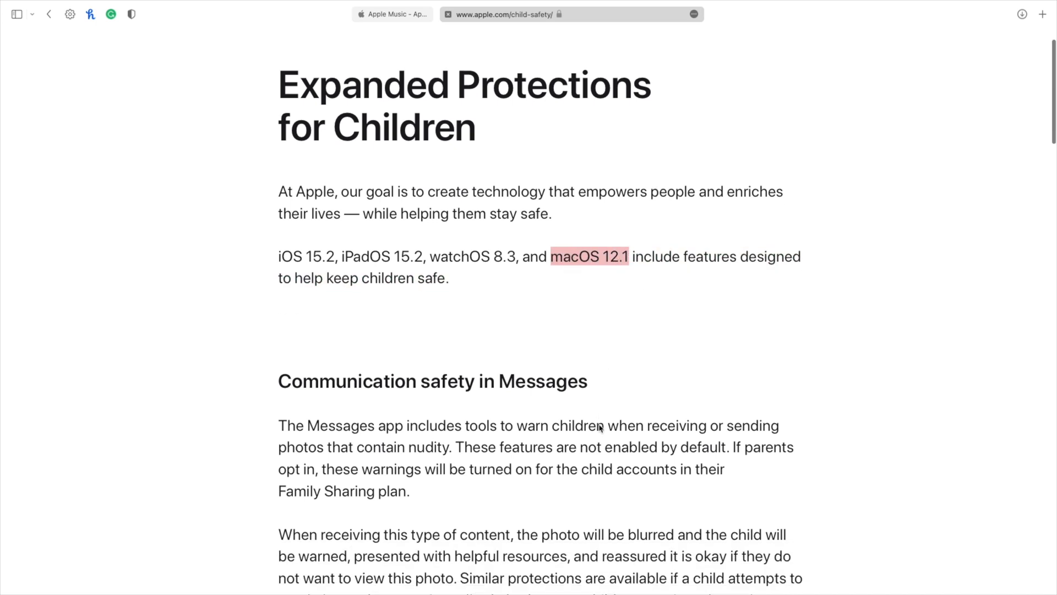
scroll(down, 3)
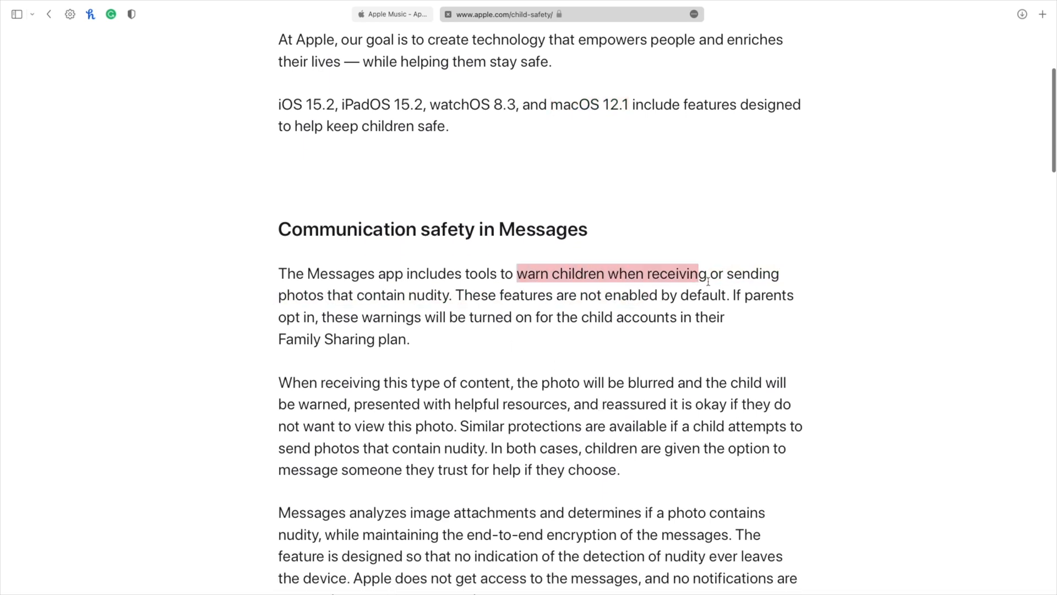
drag(699, 273, 724, 294)
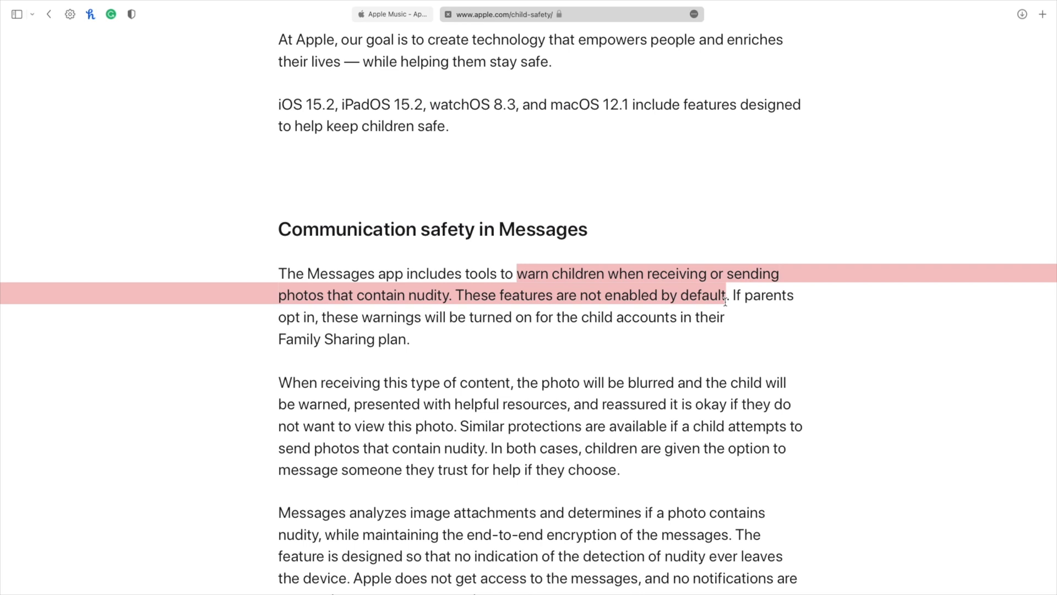
click(426, 346)
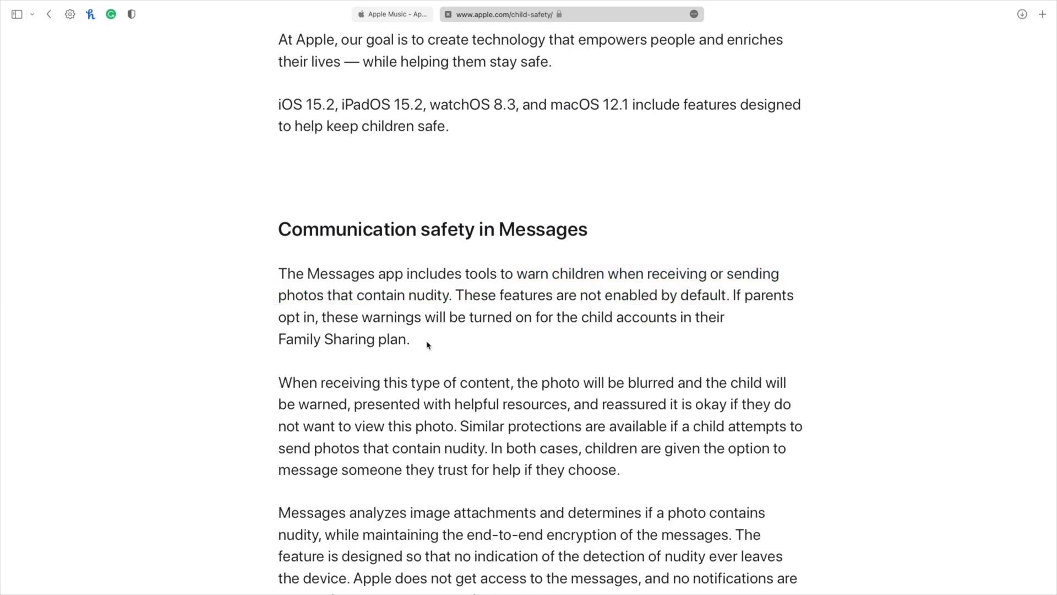
mouse_move(528, 579)
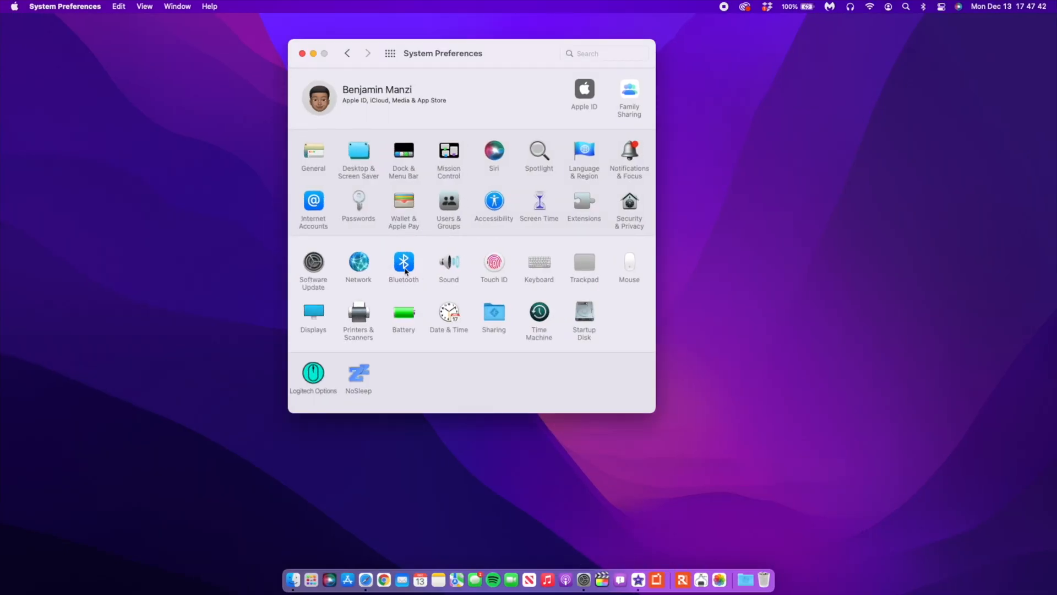
Step: Open the Apple ID pane and show its iCloud app sync list
click(538, 202)
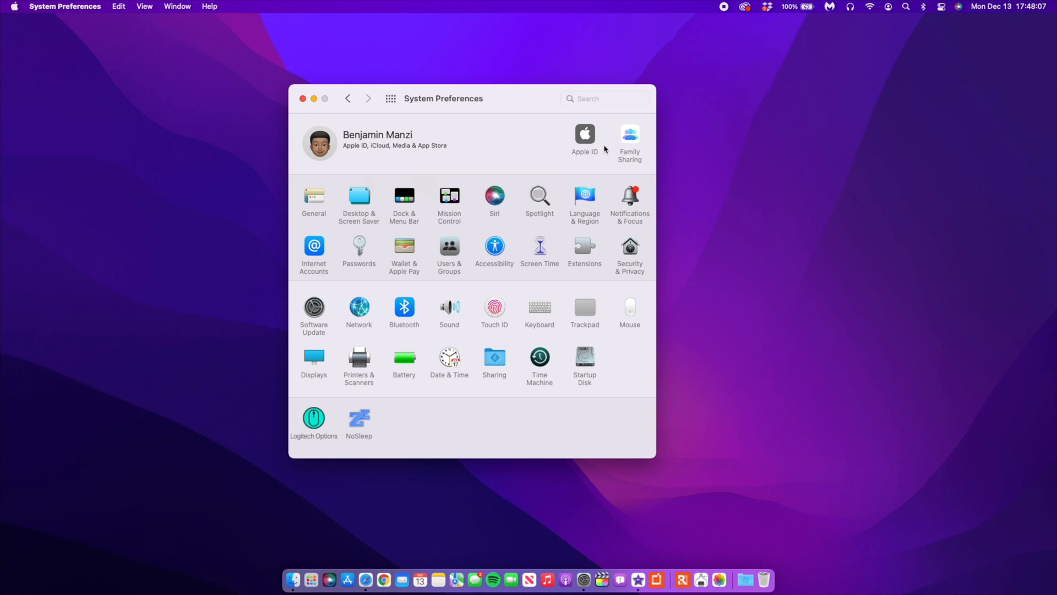
mouse_move(461, 150)
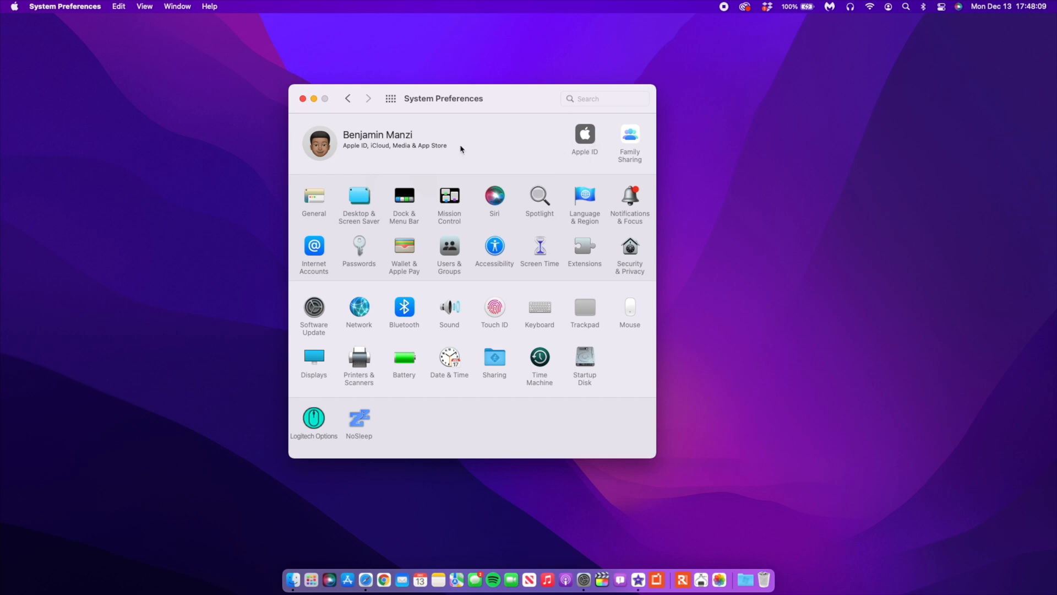
click(583, 133)
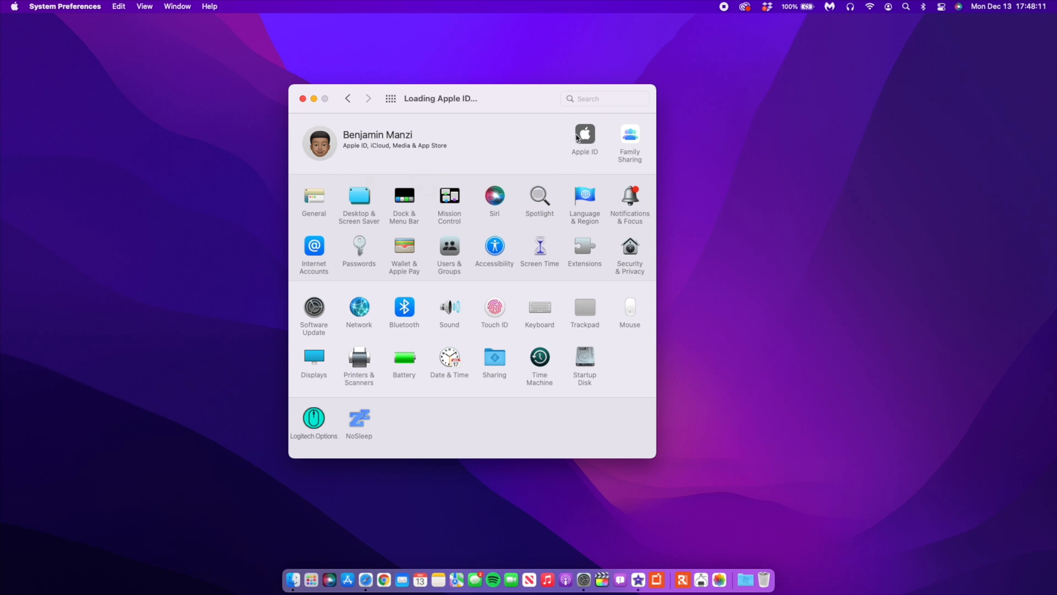
click(584, 133)
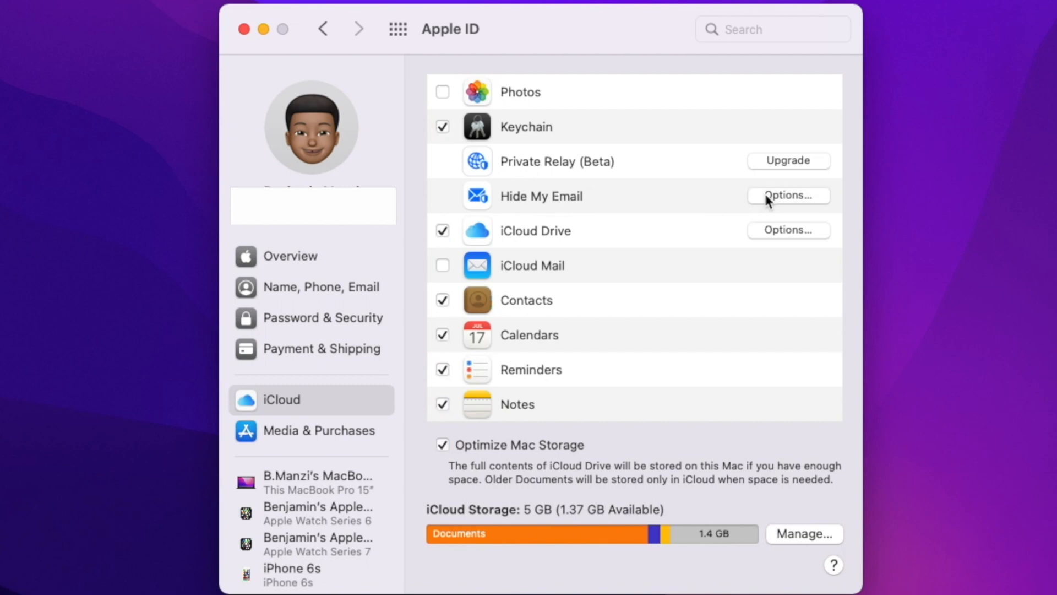
Step: View the Hide My Email options sheet and dismiss it with Done
click(787, 196)
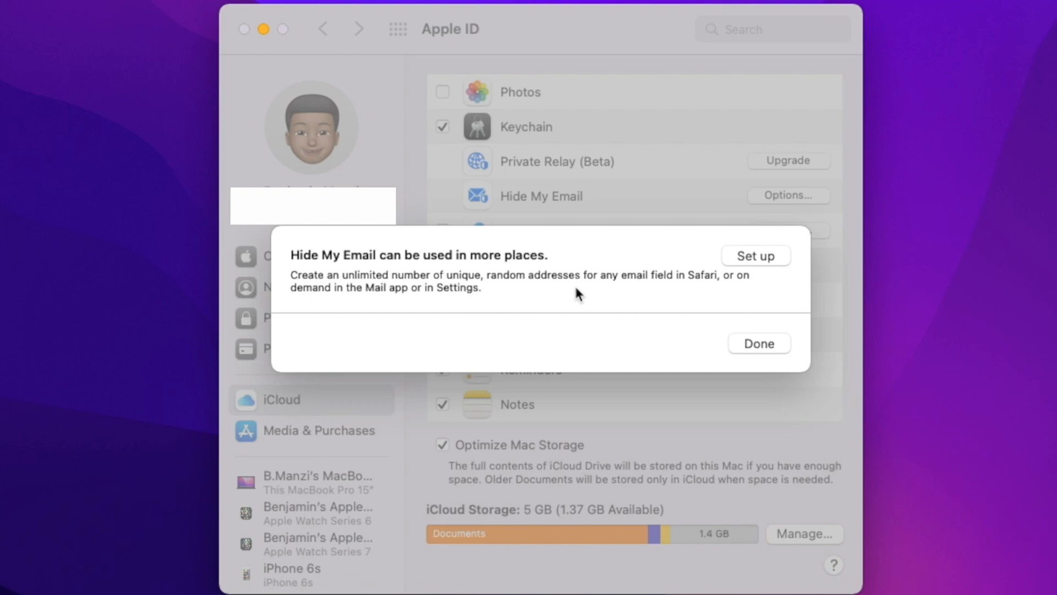
mouse_move(519, 311)
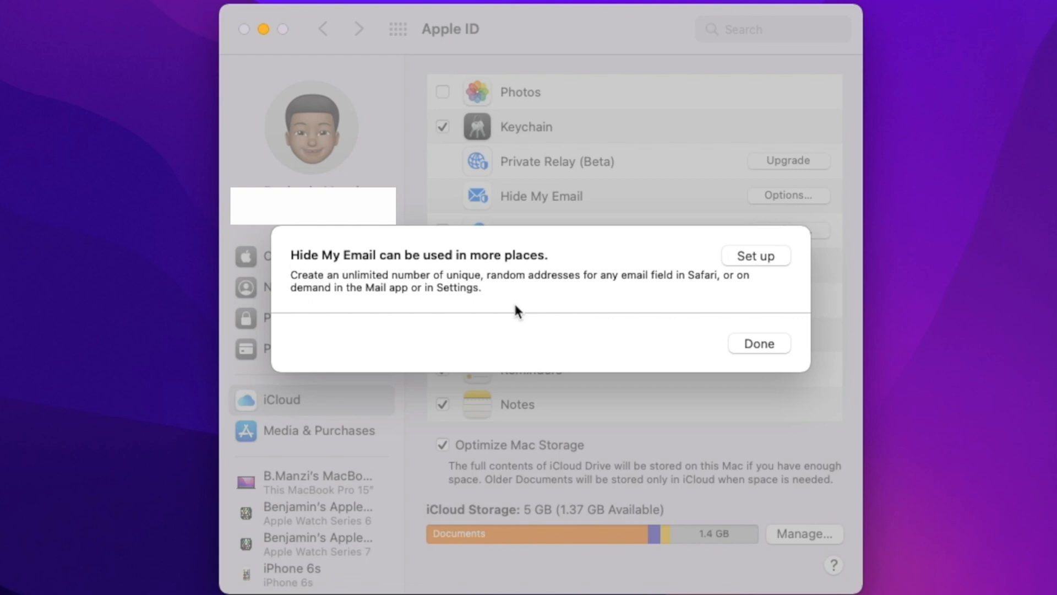
mouse_move(646, 270)
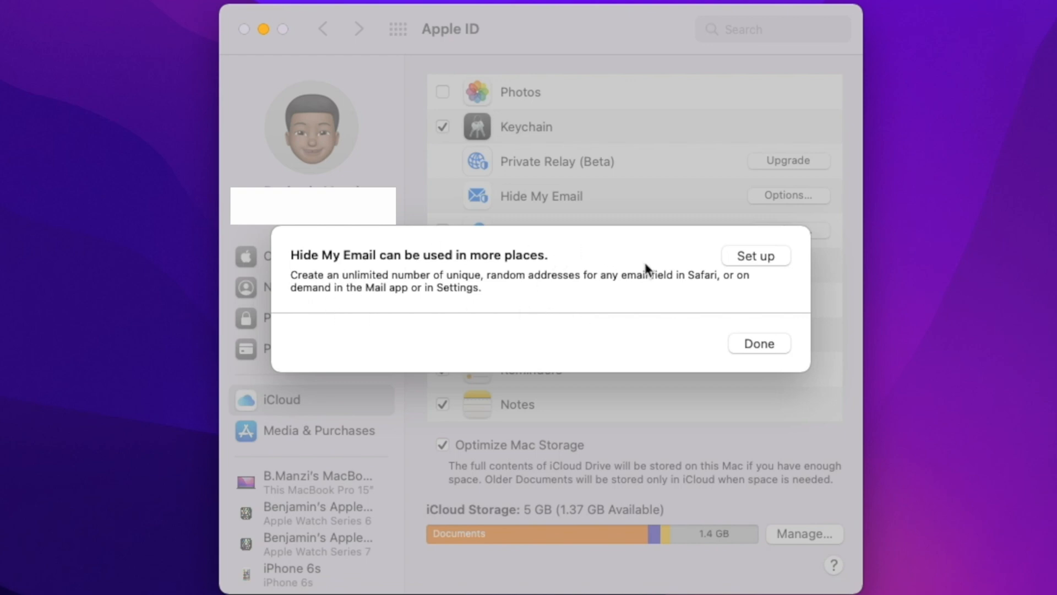
mouse_move(753, 277)
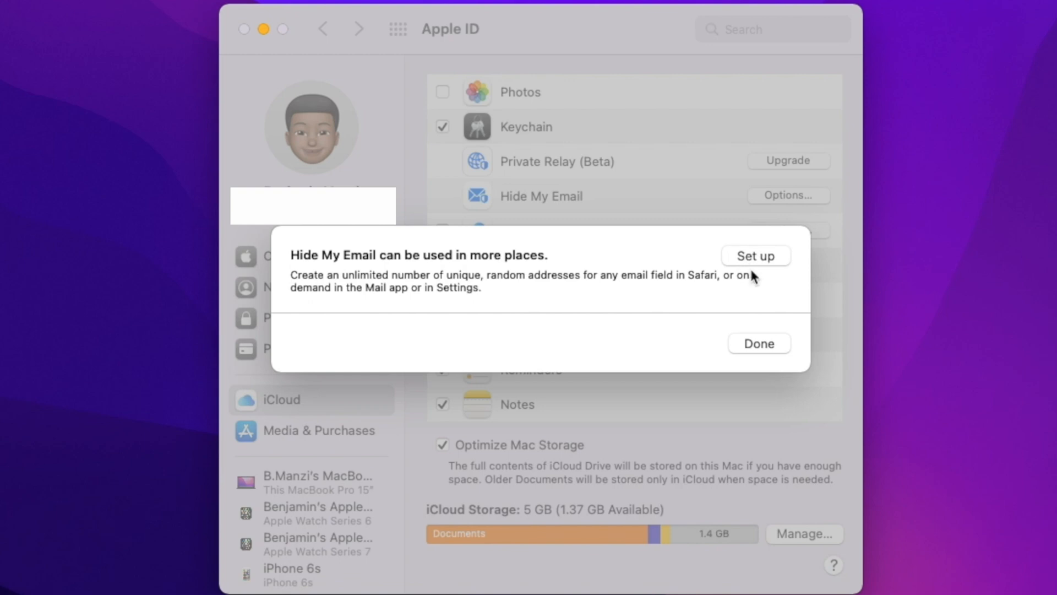
mouse_move(625, 315)
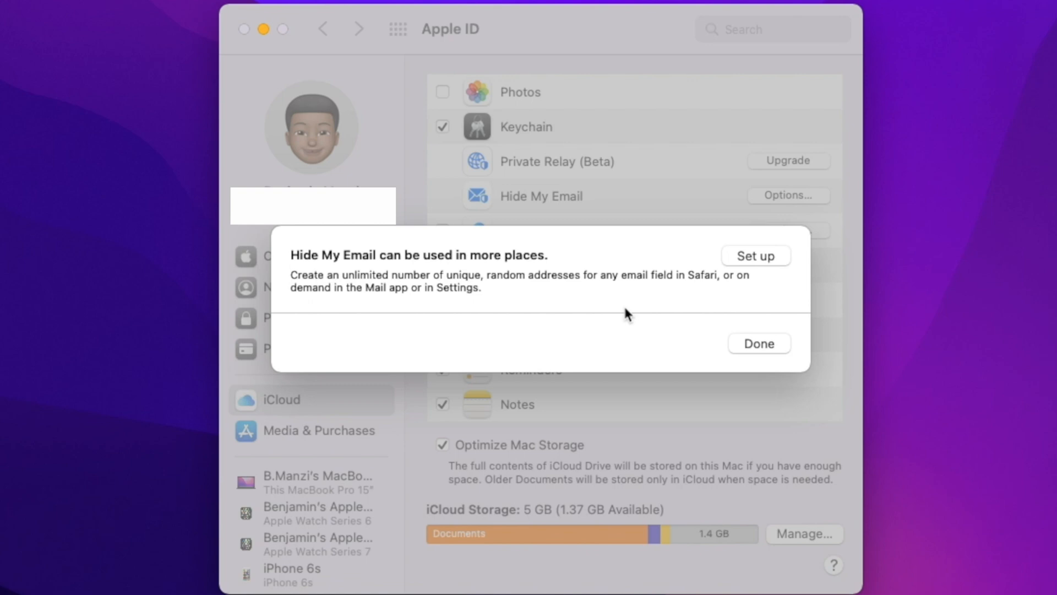
mouse_move(625, 317)
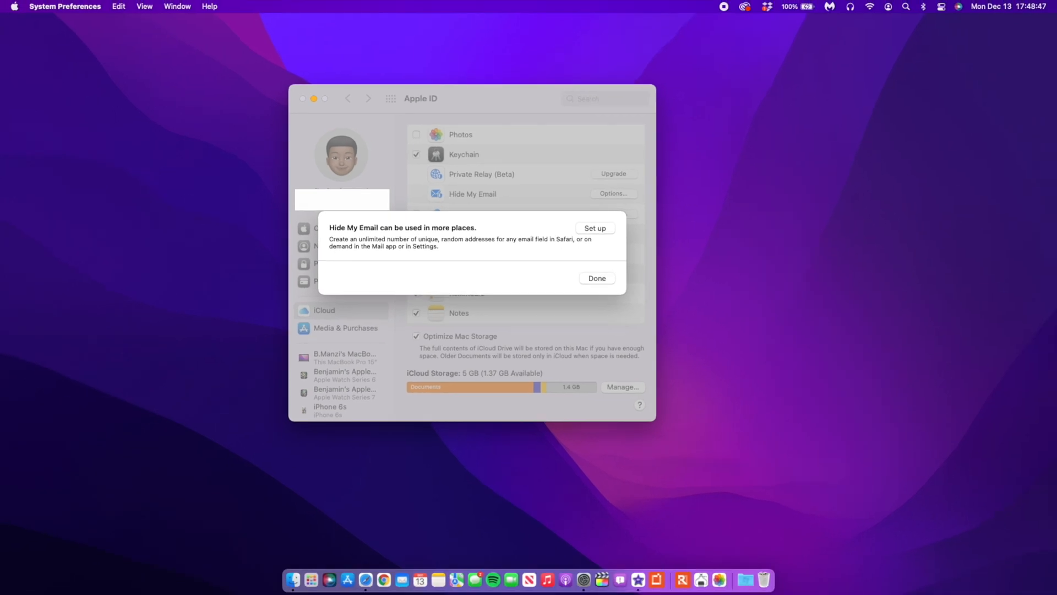
click(596, 278)
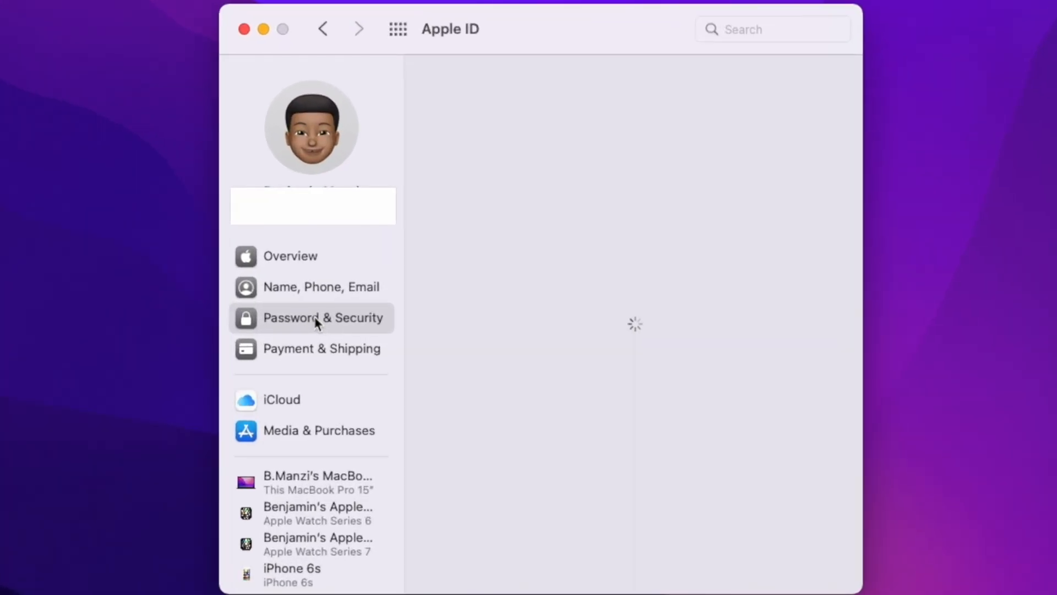
Step: Open the Apple ID Password & Security section showing two-factor authentication
click(323, 317)
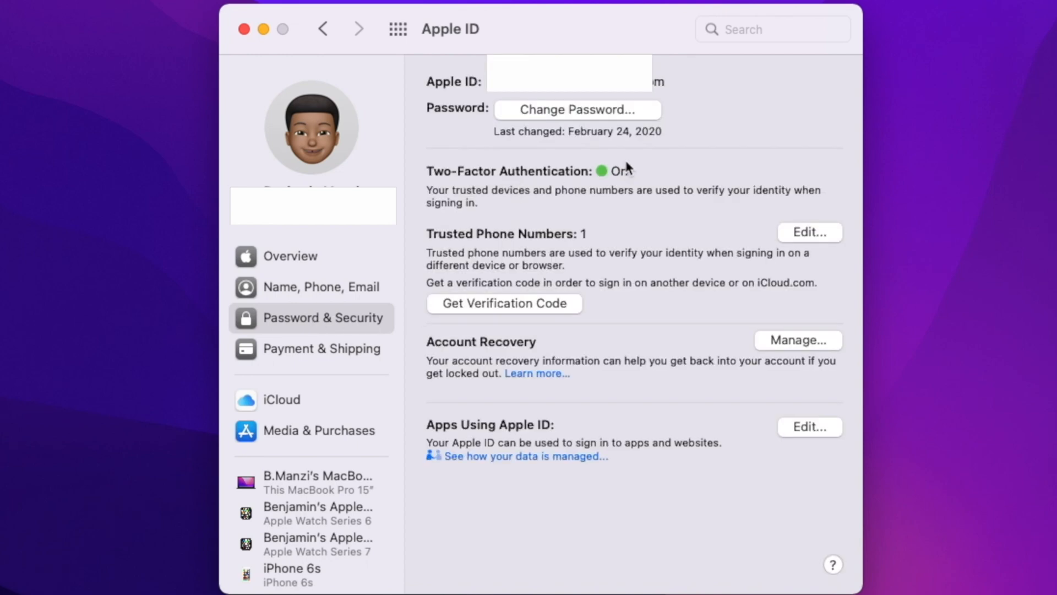
mouse_move(540, 225)
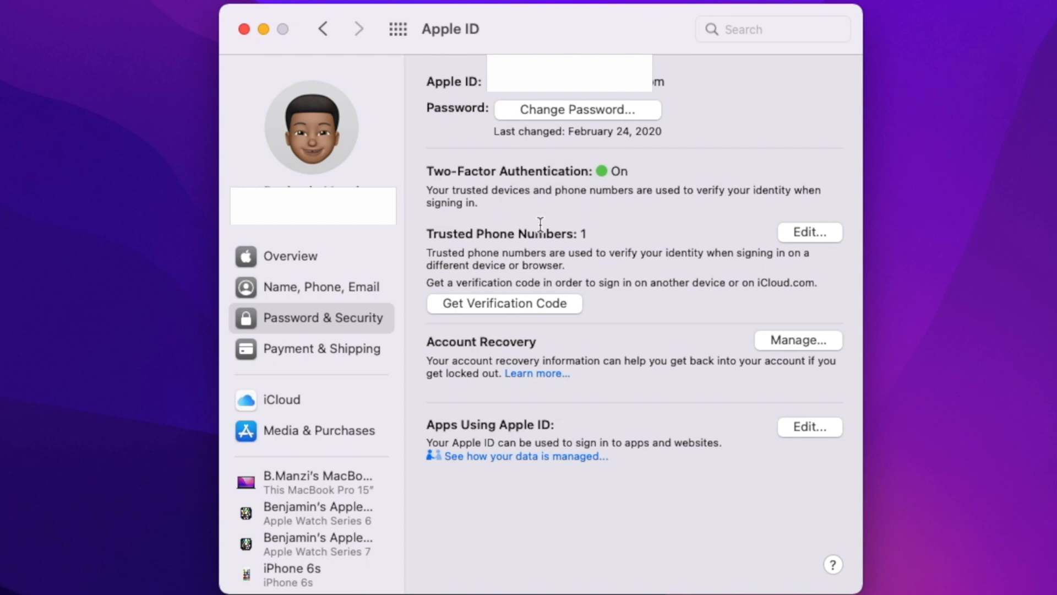
mouse_move(649, 268)
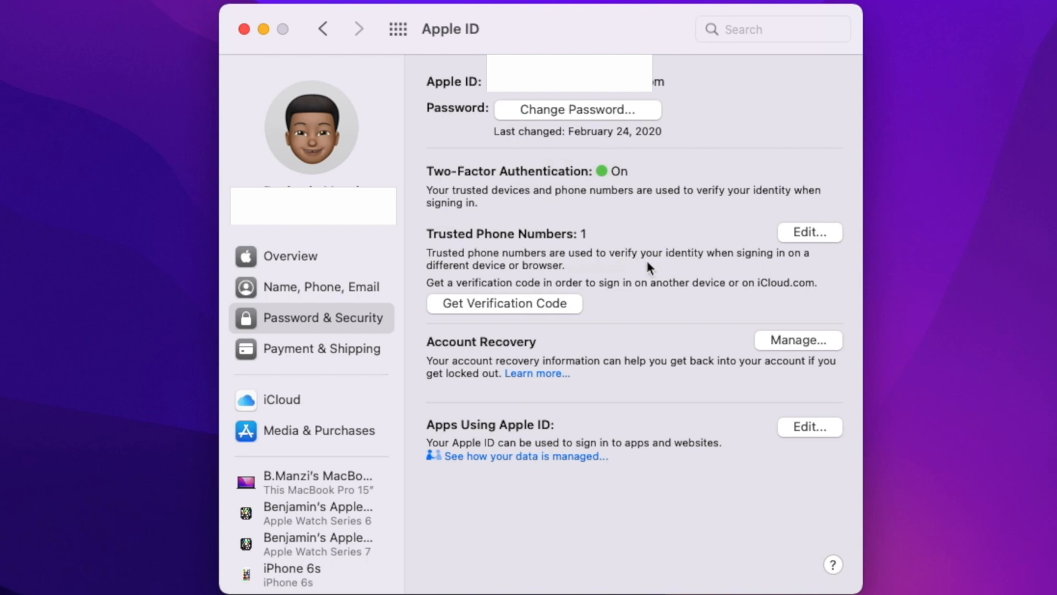
mouse_move(493, 304)
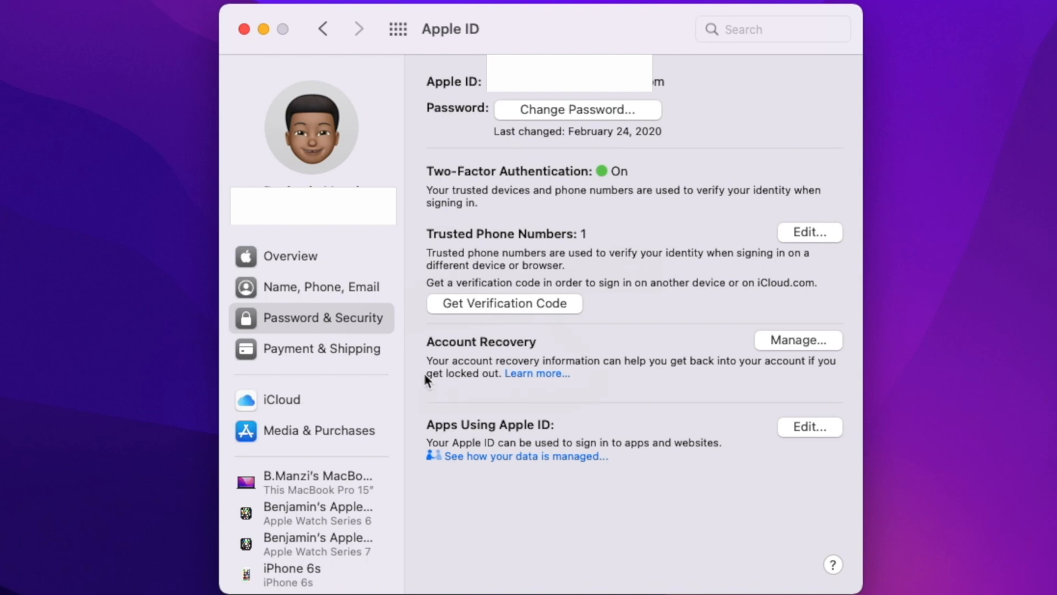
mouse_move(537, 374)
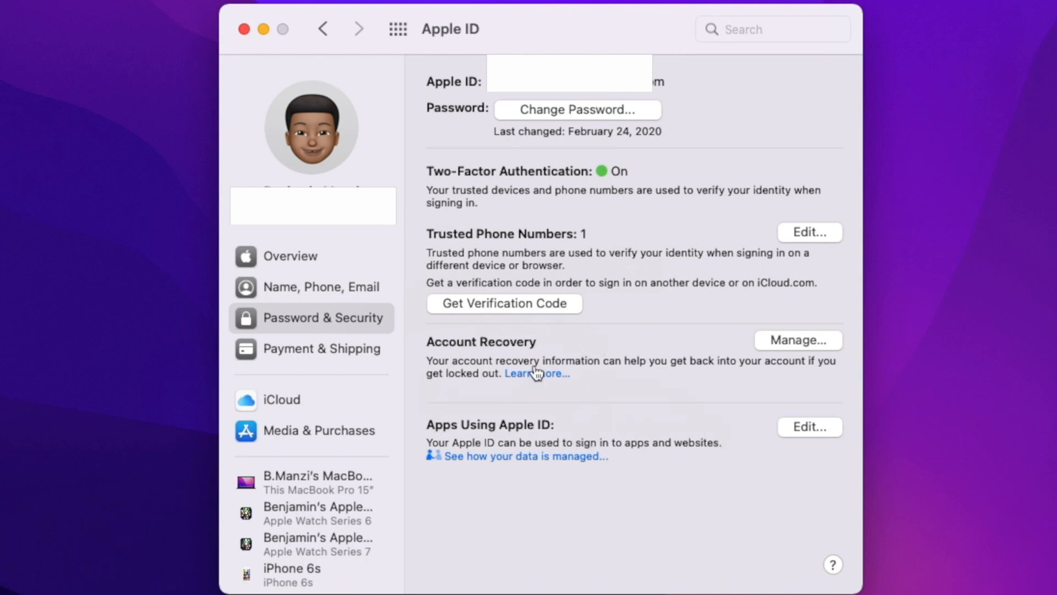
mouse_move(657, 423)
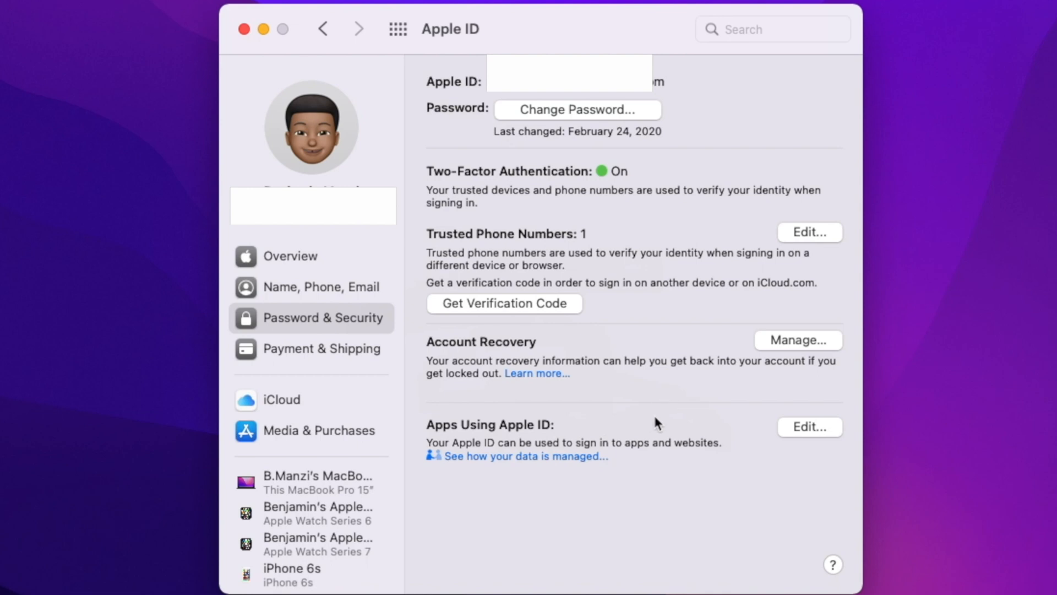
mouse_move(509, 405)
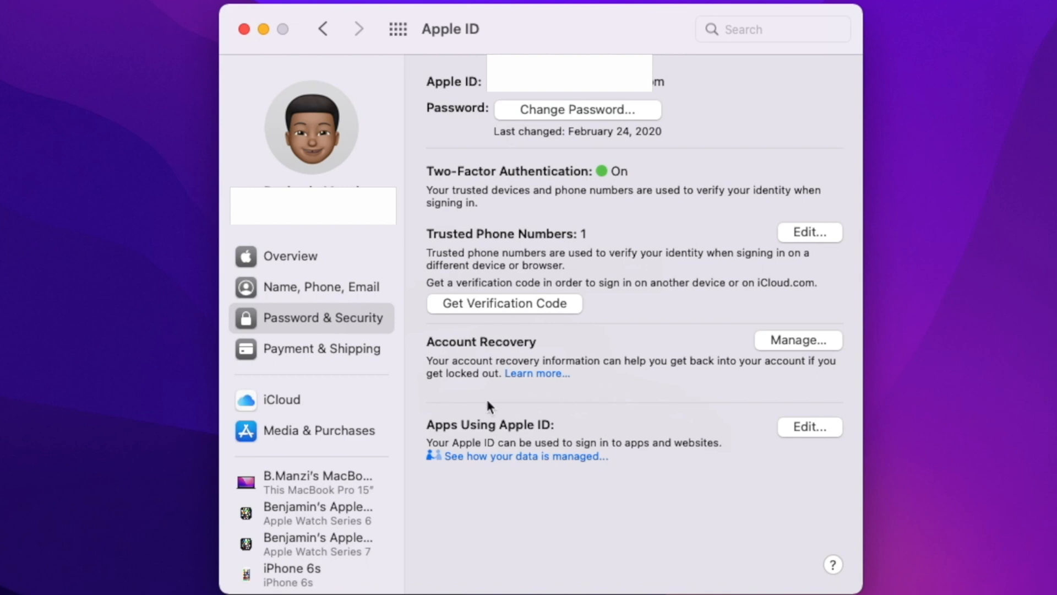
mouse_move(759, 411)
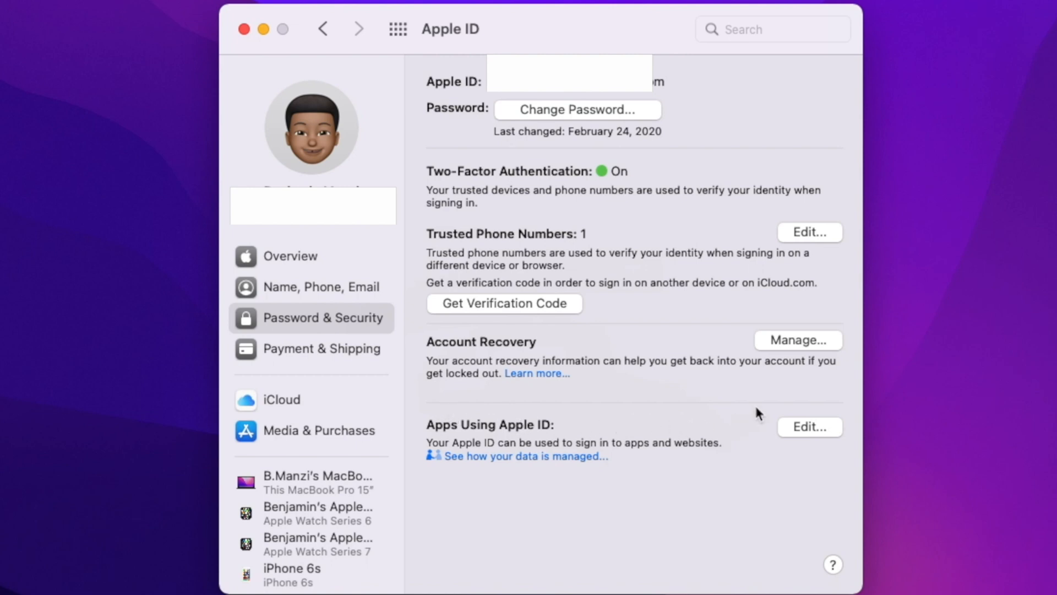
mouse_move(441, 403)
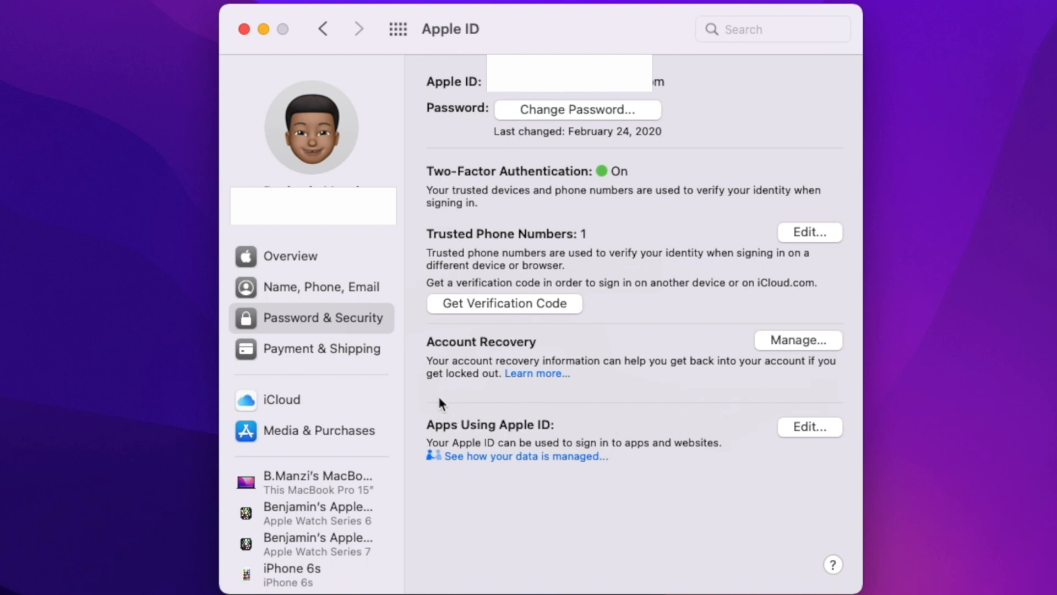
mouse_move(459, 411)
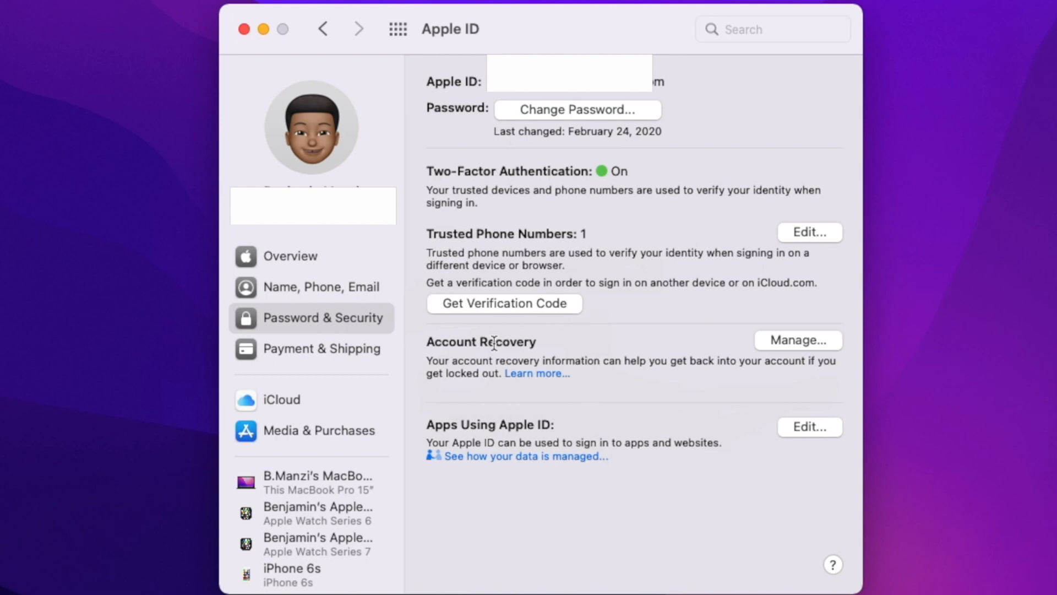
mouse_move(552, 384)
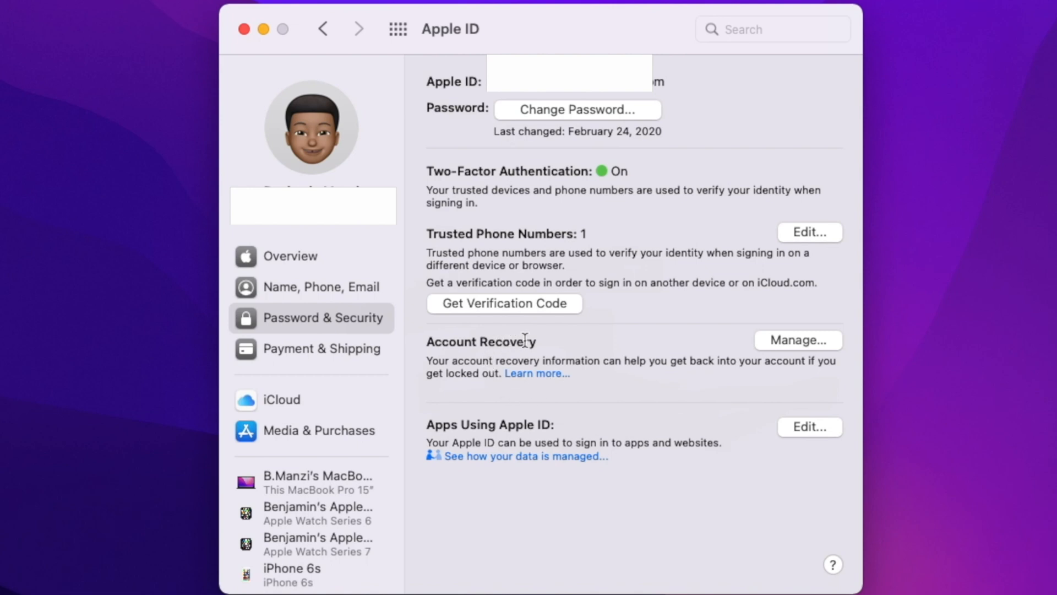
mouse_move(442, 333)
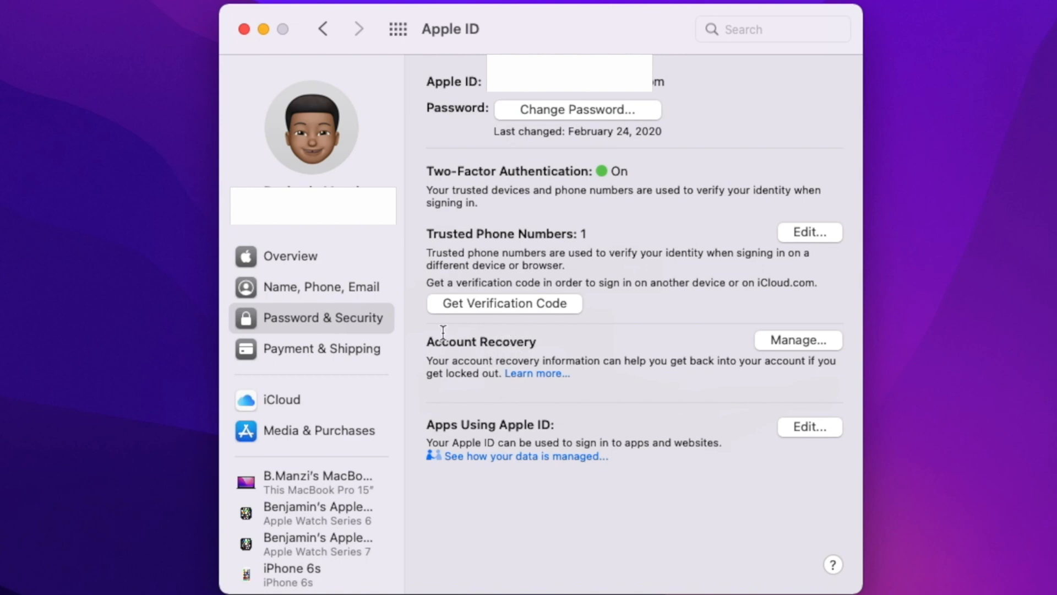
mouse_move(677, 355)
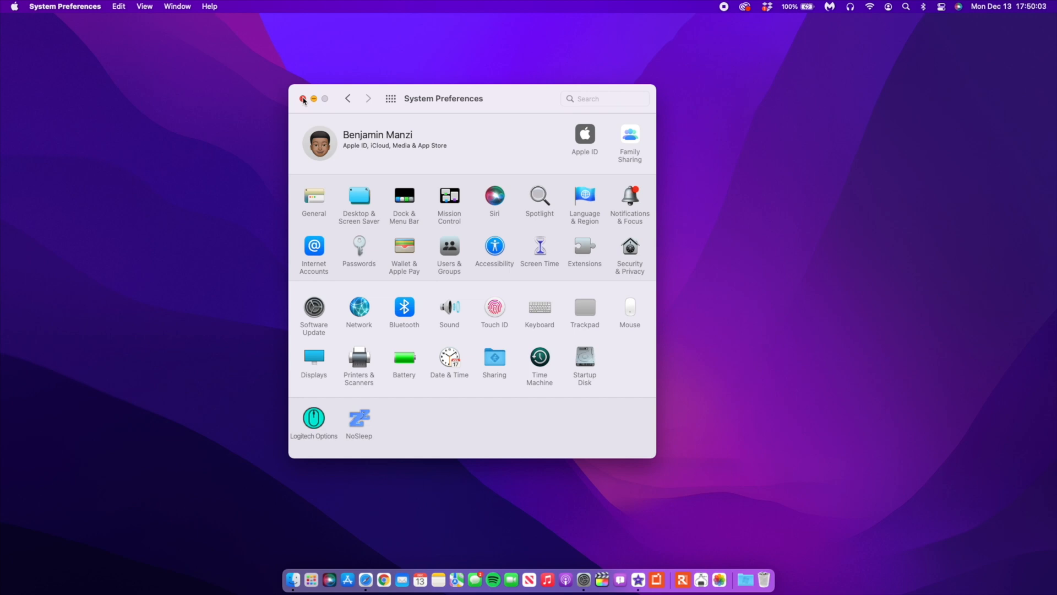
Step: Close System Preferences and launch the TV app from the Dock
click(303, 99)
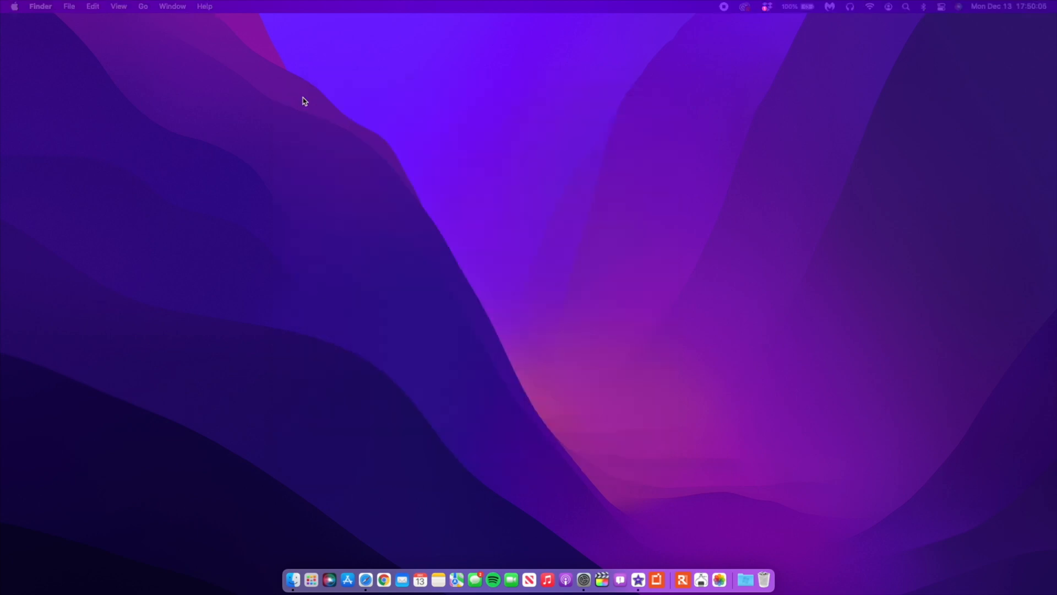
mouse_move(317, 550)
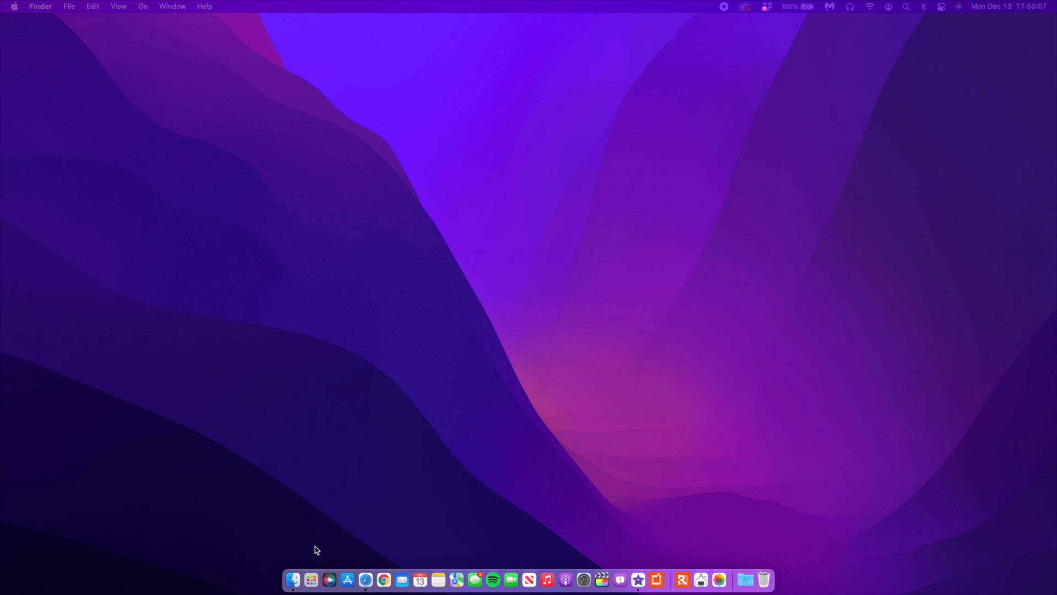
click(718, 580)
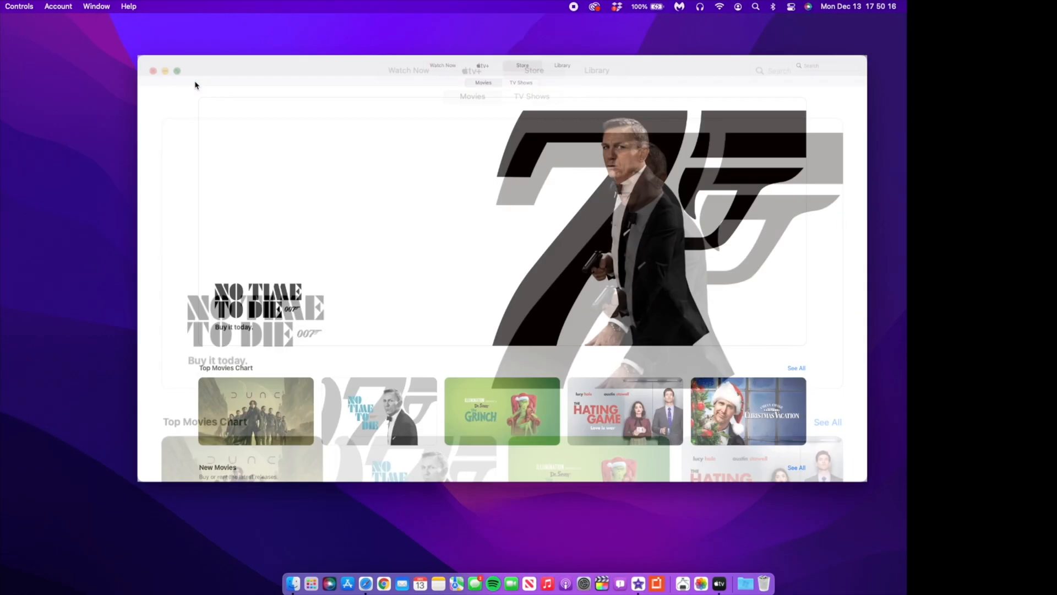
Step: Make Apple TV full screen, switch the Store to TV Shows and scroll the listings
click(177, 71)
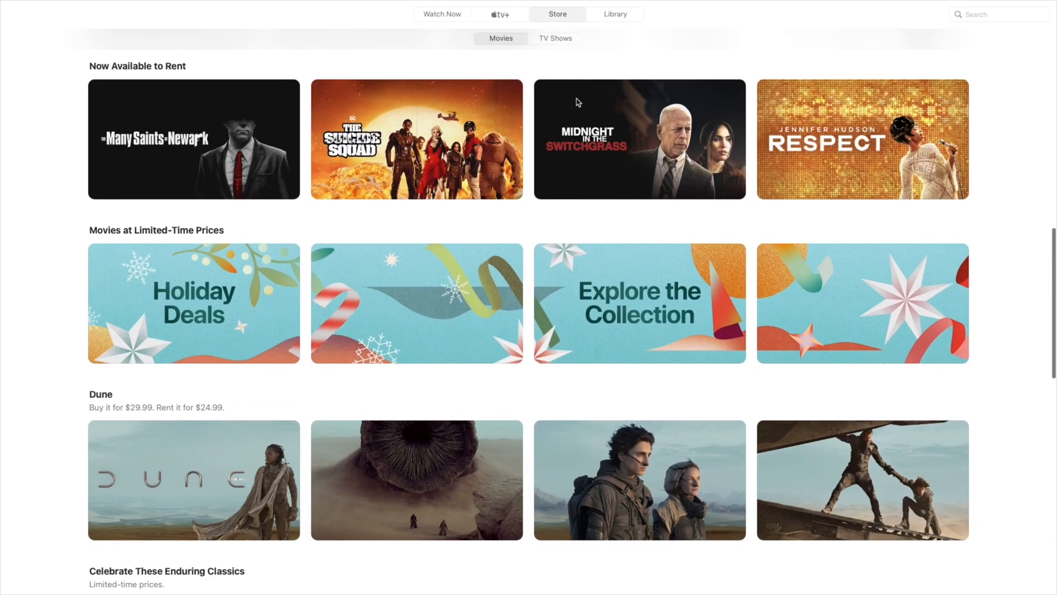
mouse_move(535, 8)
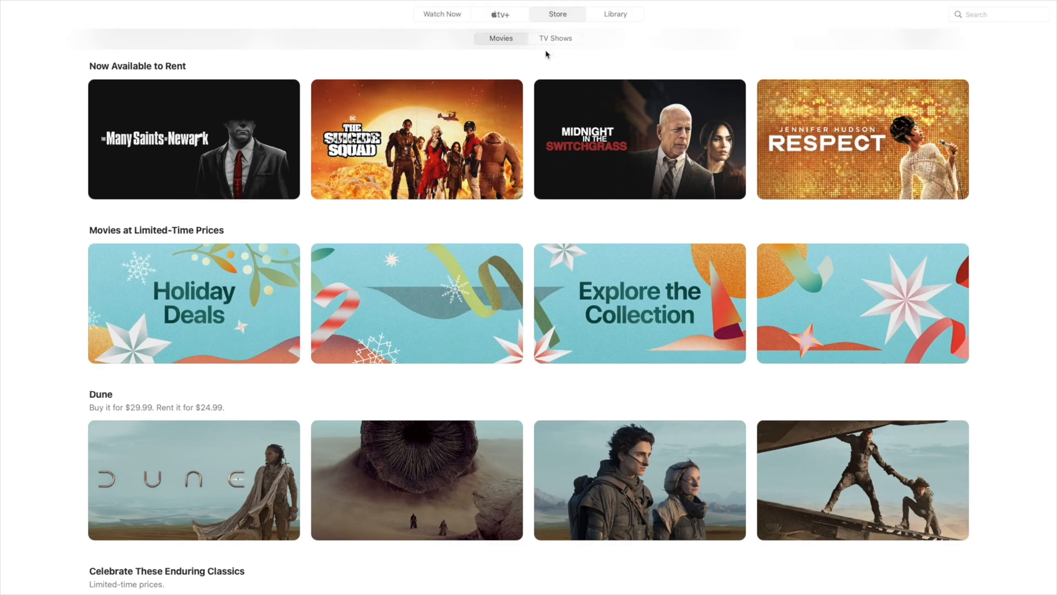
click(555, 38)
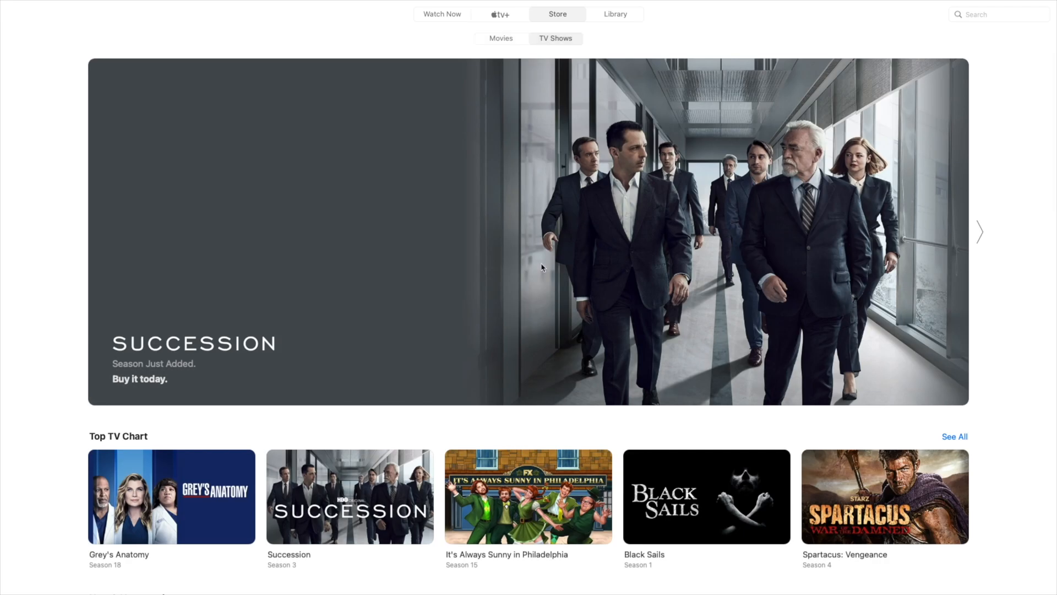
scroll(down, 3)
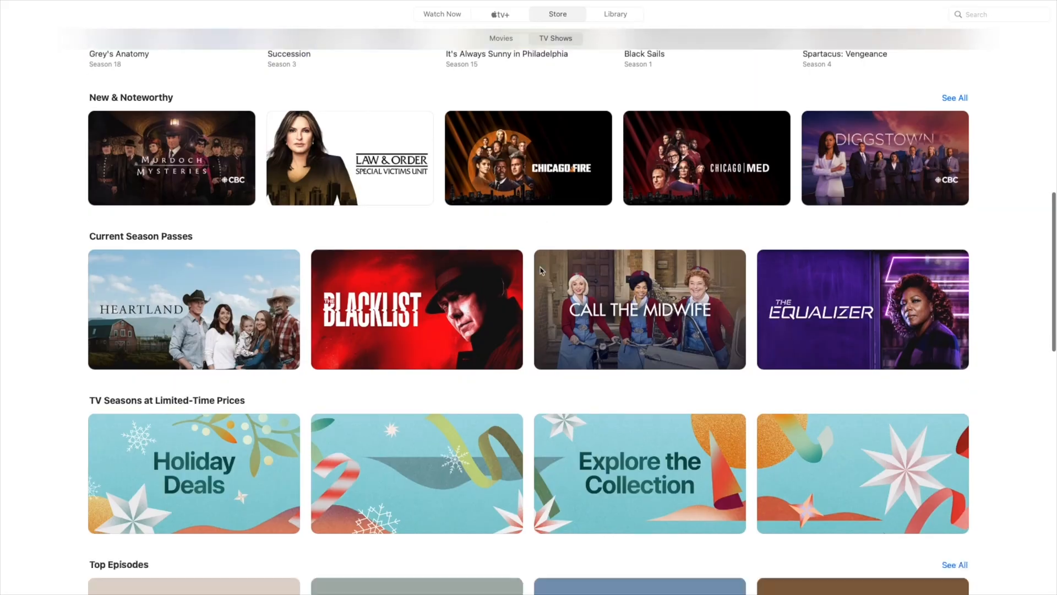
scroll(down, 3)
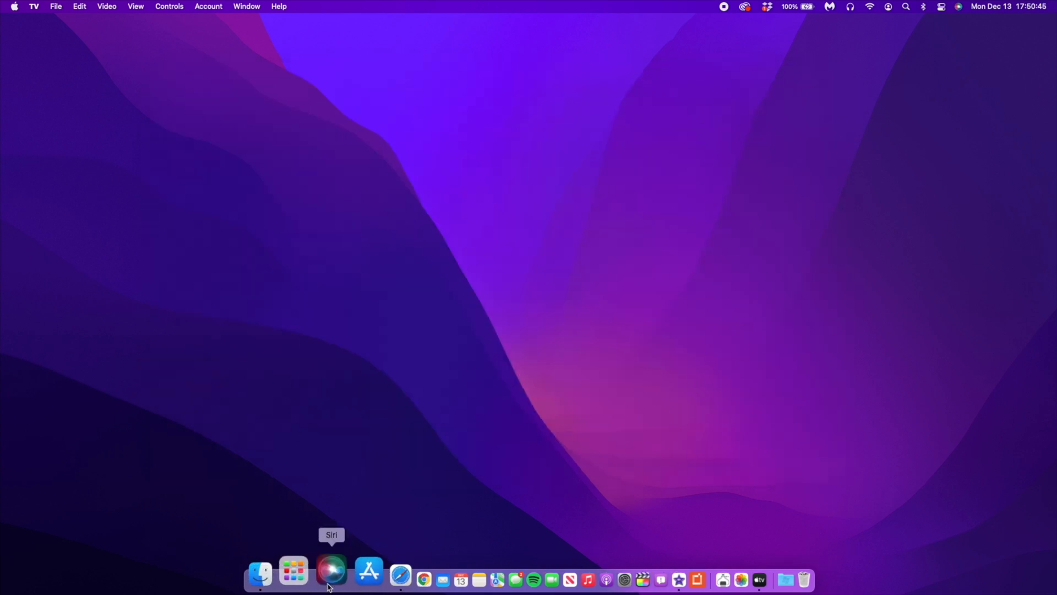
click(294, 579)
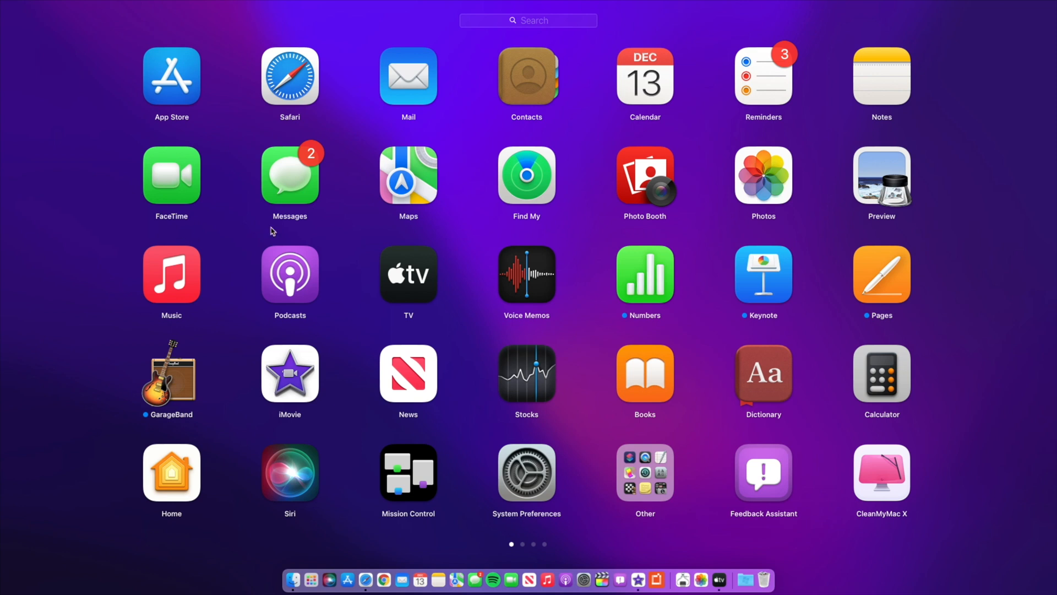
click(171, 76)
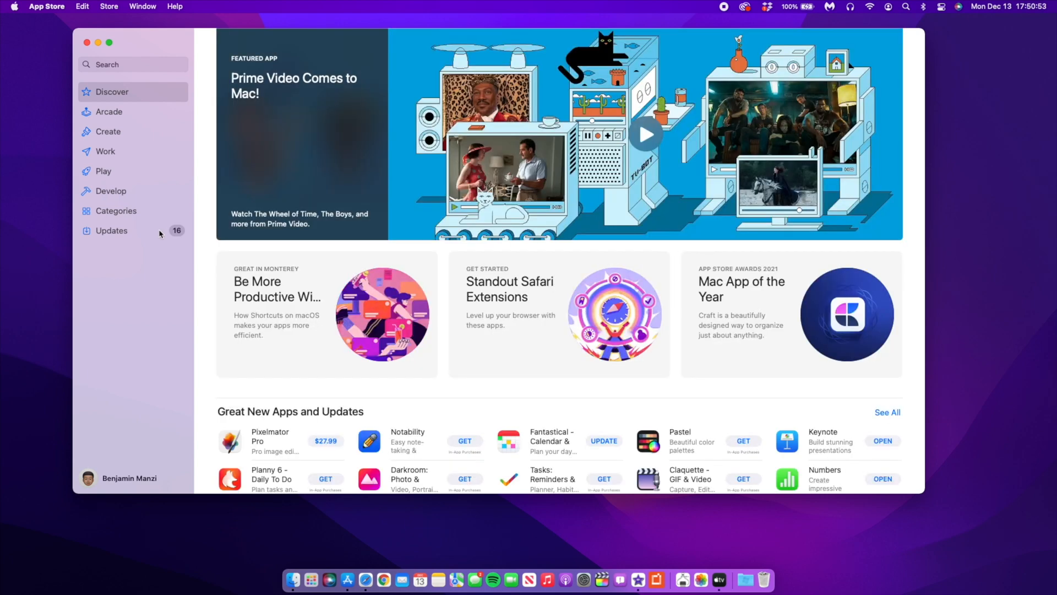
click(111, 231)
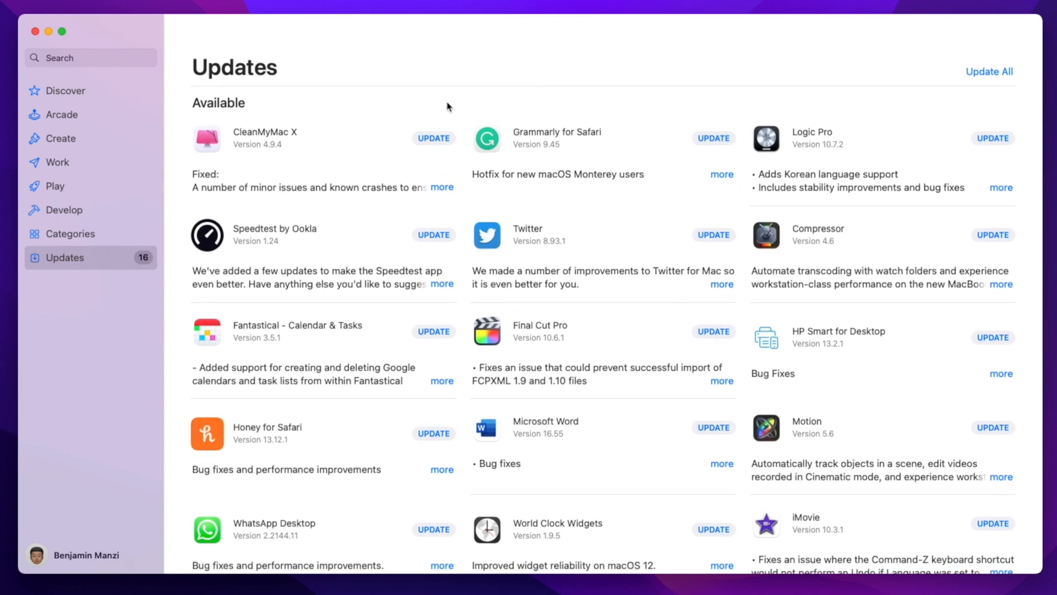
mouse_move(986, 72)
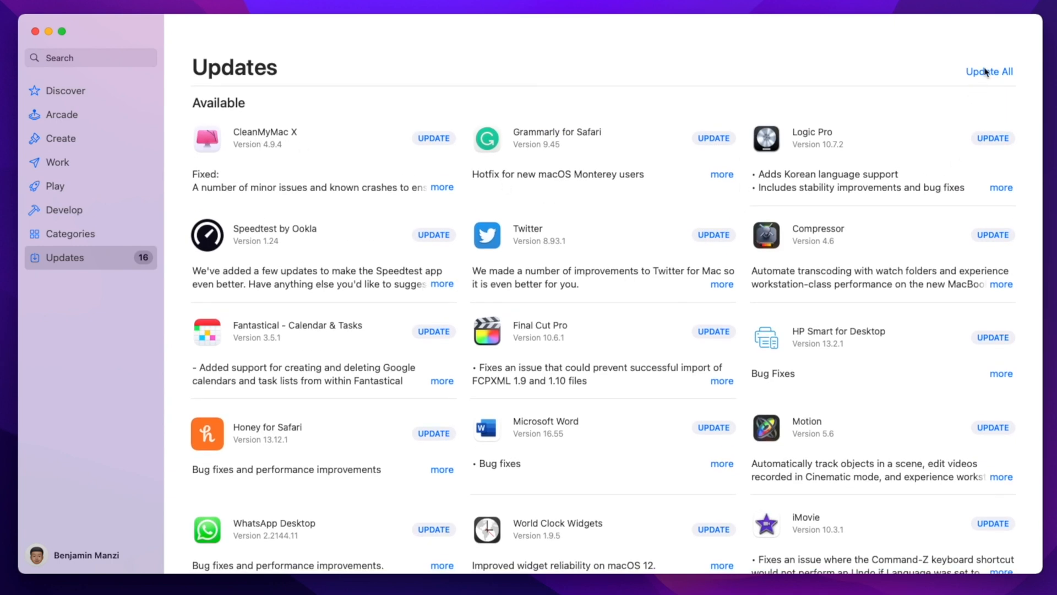
click(988, 71)
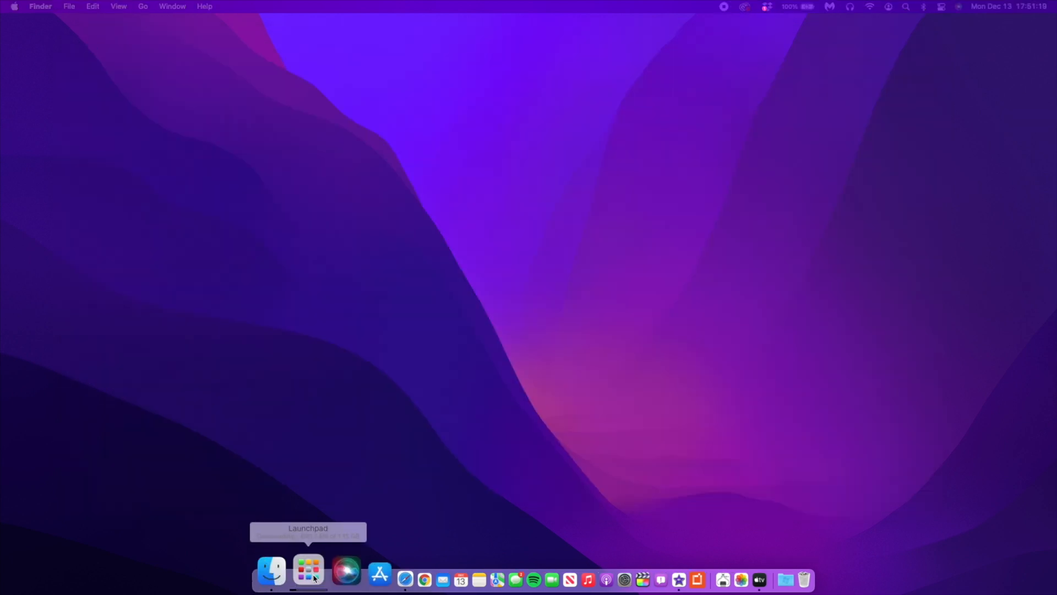
Step: Open Reminders from the app grid and multi-select the #hmht, #Test and #youtube tags
click(308, 579)
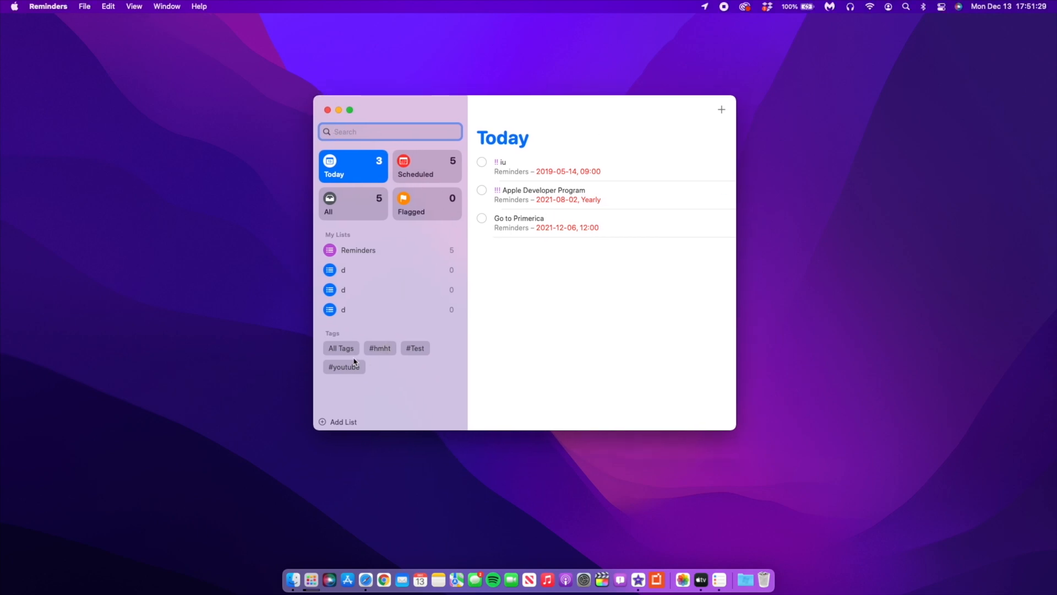
click(379, 348)
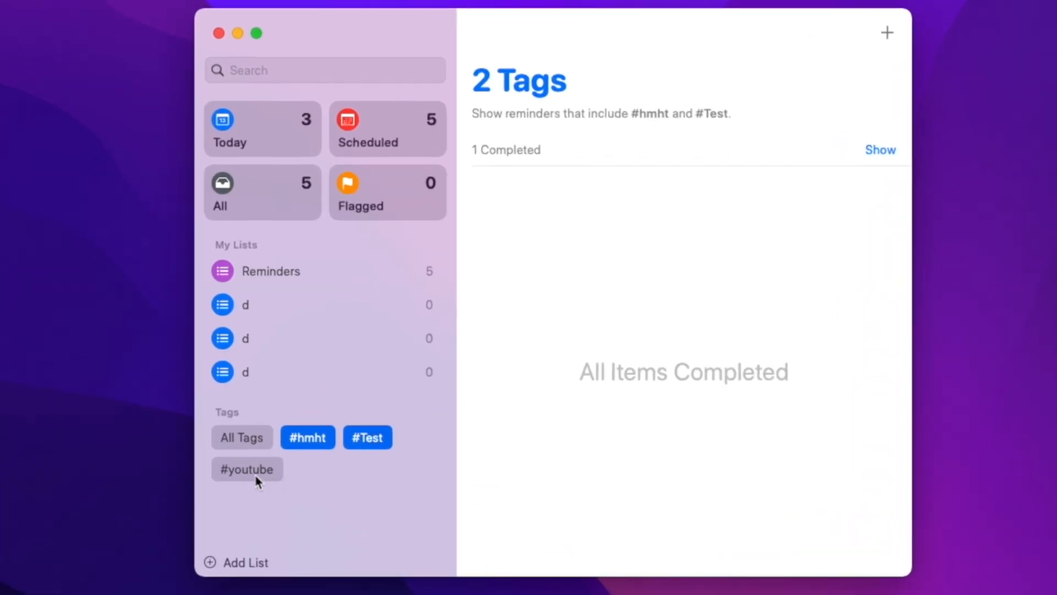
click(247, 469)
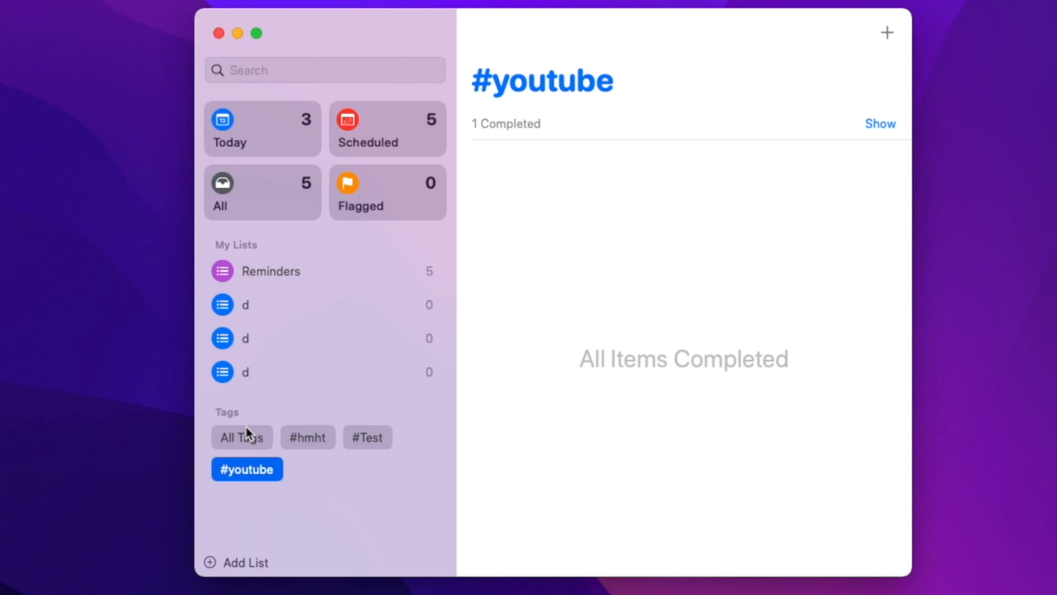
click(307, 437)
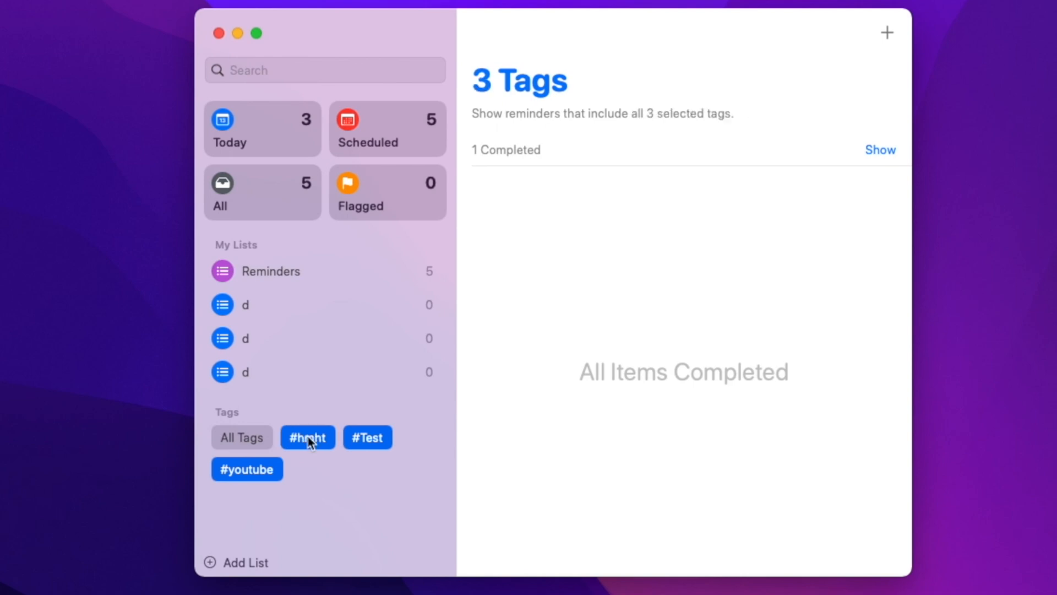
Step: View the Delete 3 Tags menu, dismiss it without deleting, and close Reminders
right_click(307, 436)
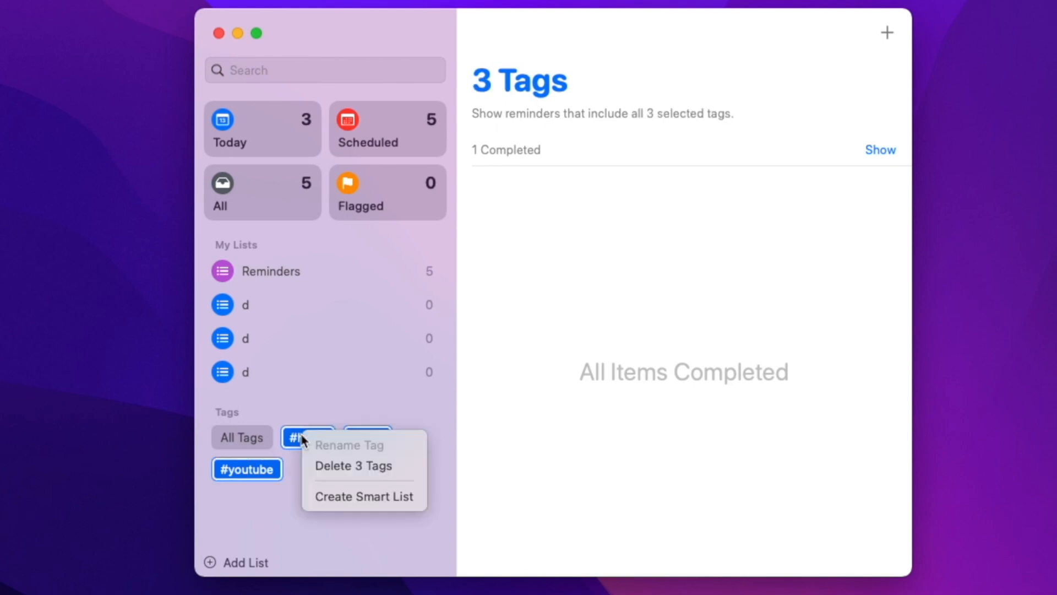
mouse_move(351, 465)
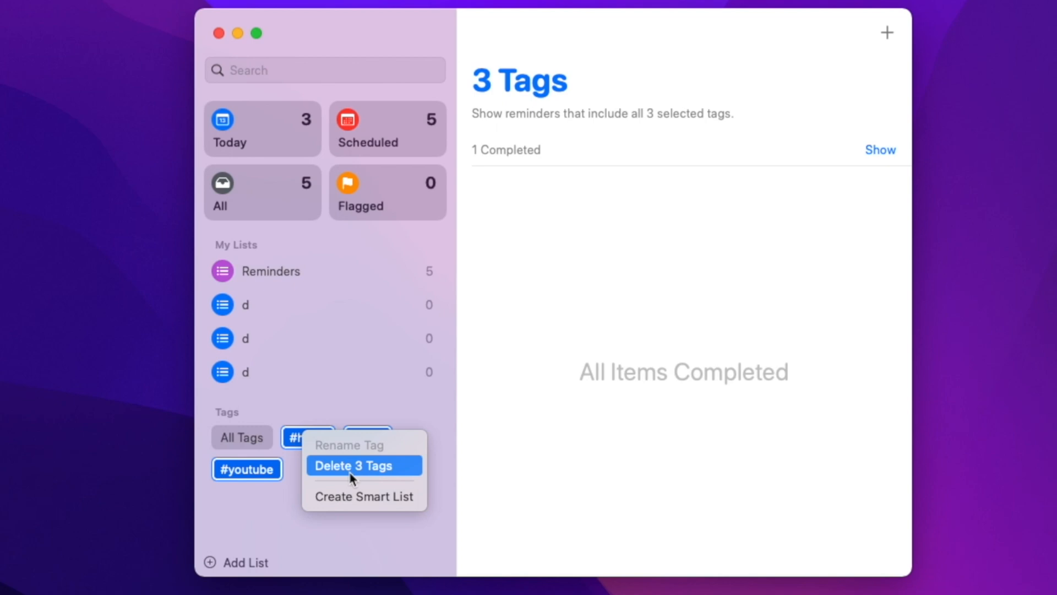
mouse_move(355, 474)
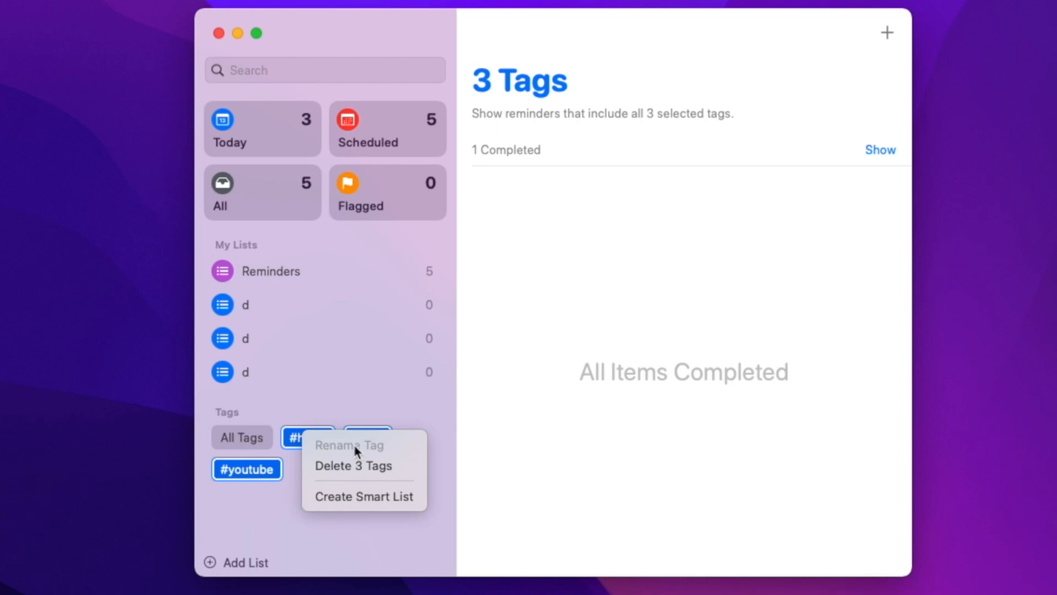
mouse_move(339, 460)
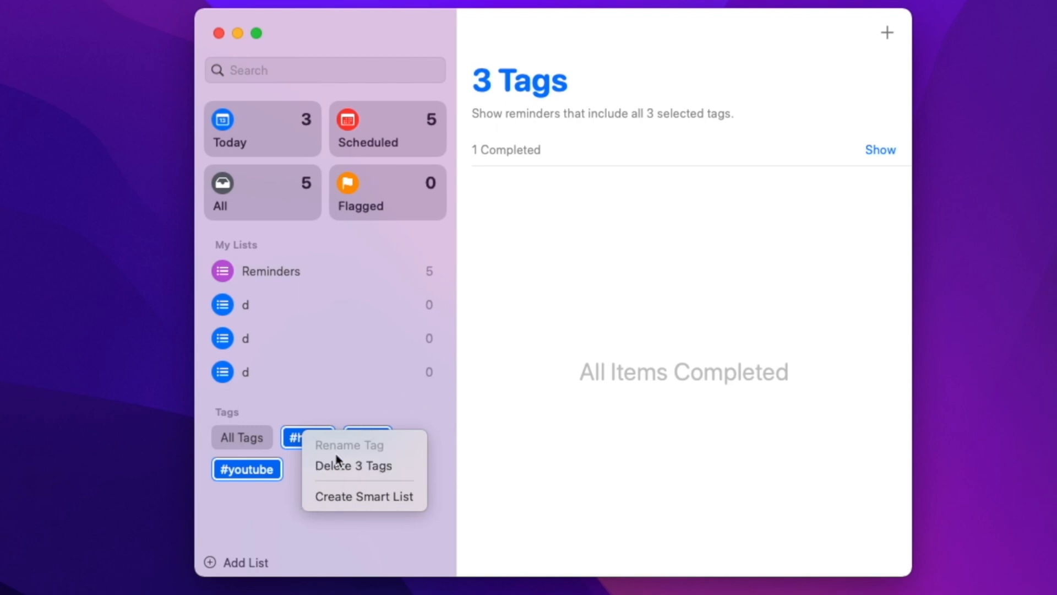
mouse_move(274, 467)
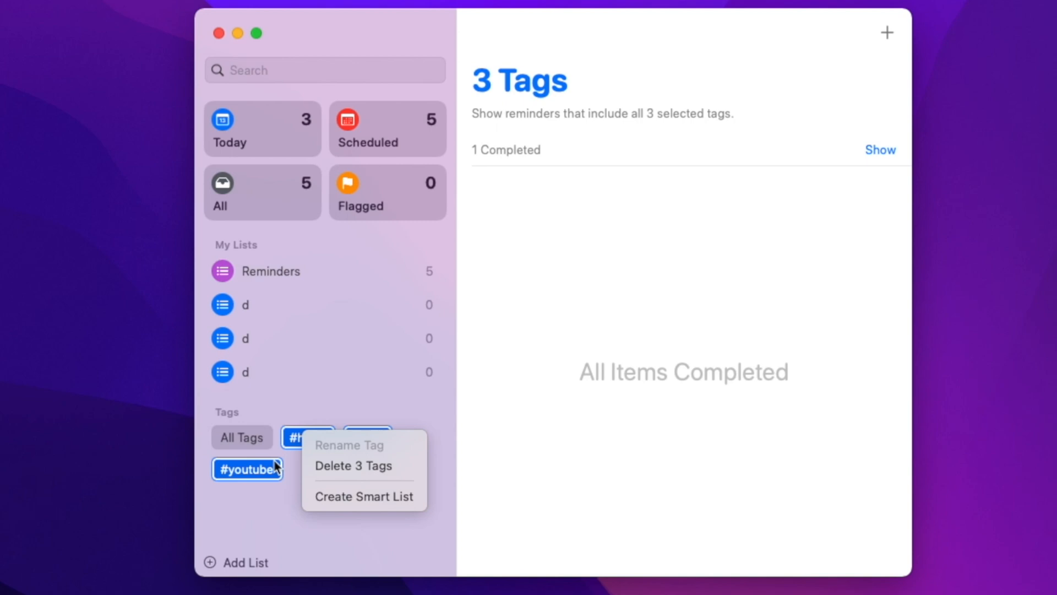
mouse_move(304, 381)
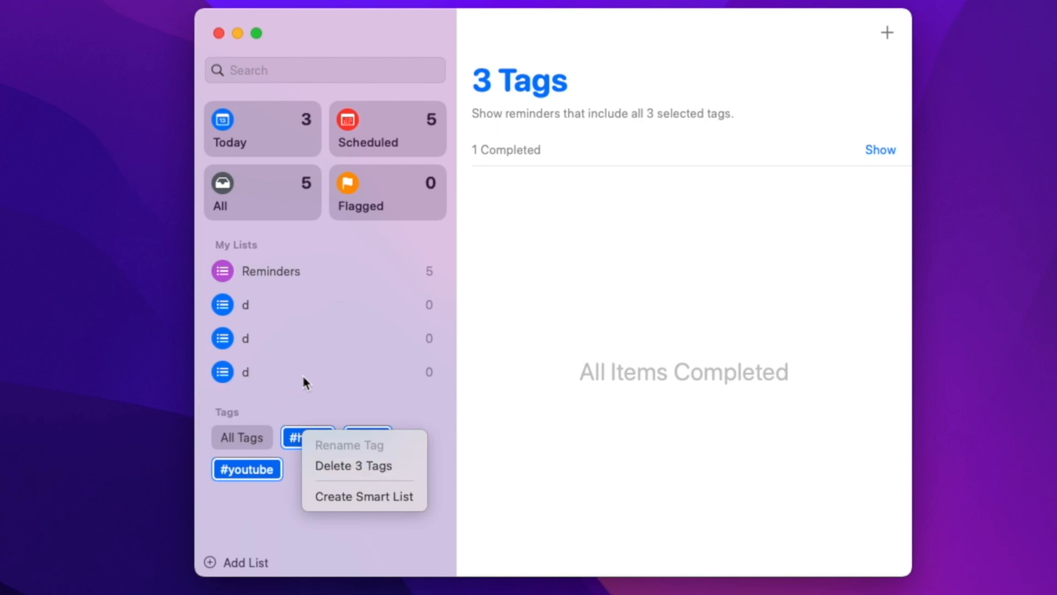
mouse_move(306, 381)
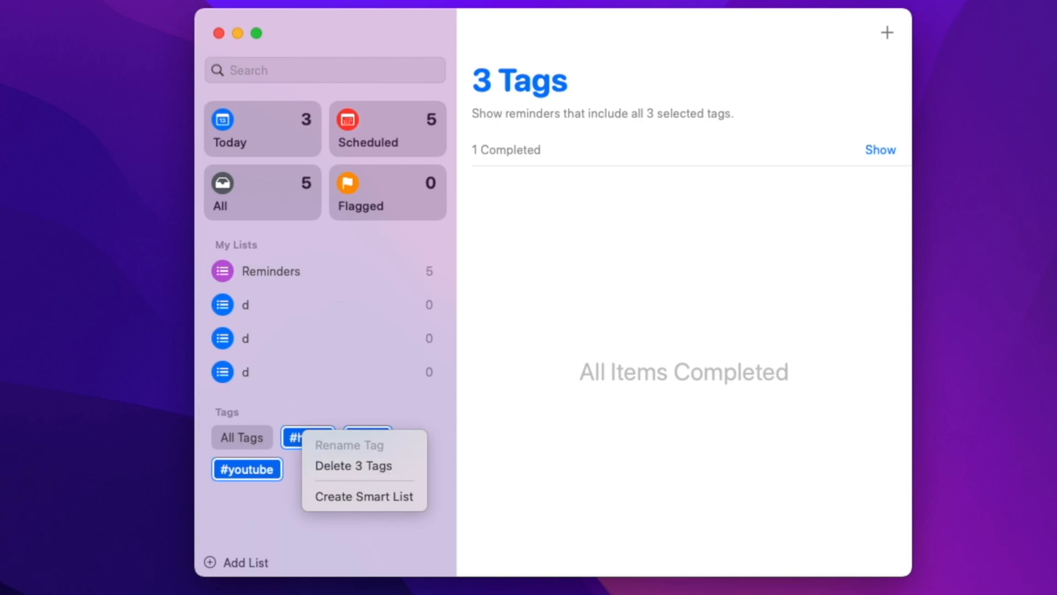
click(276, 337)
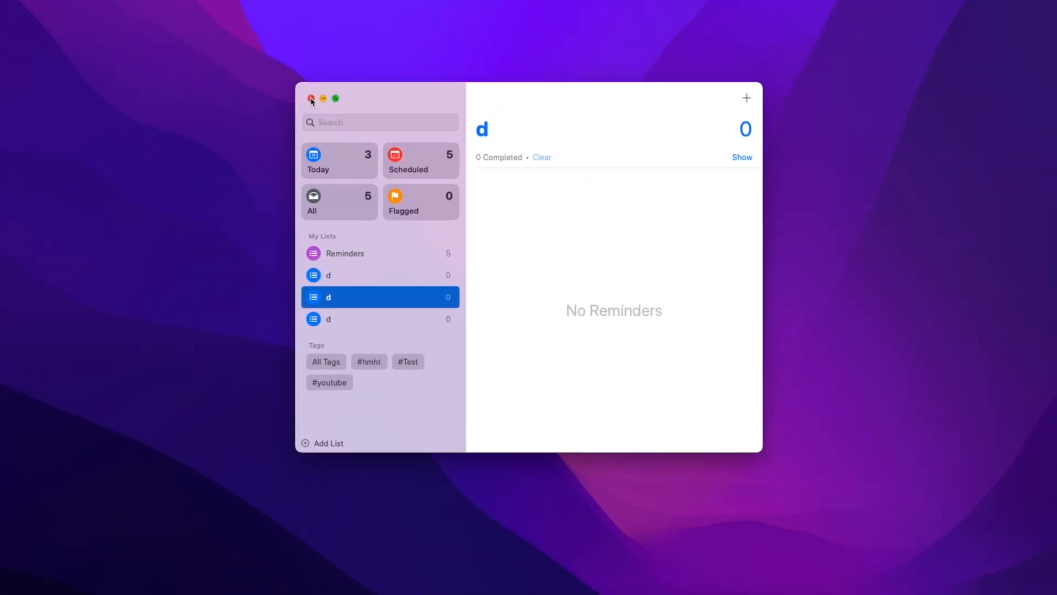
click(310, 98)
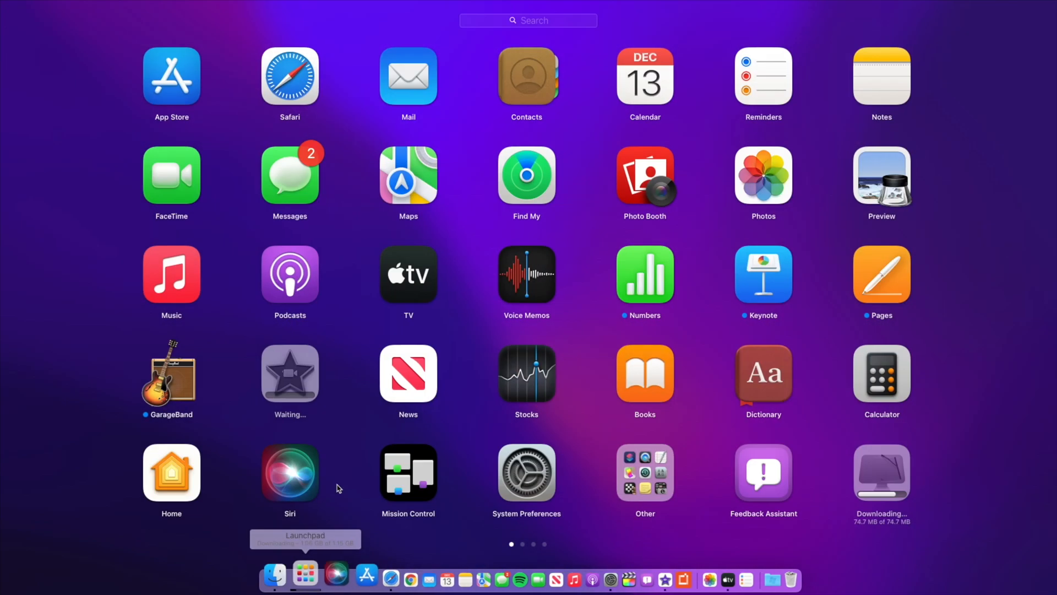
Step: Open System Preferences to Desktop & Screen Saver on the Desktop tab
click(527, 474)
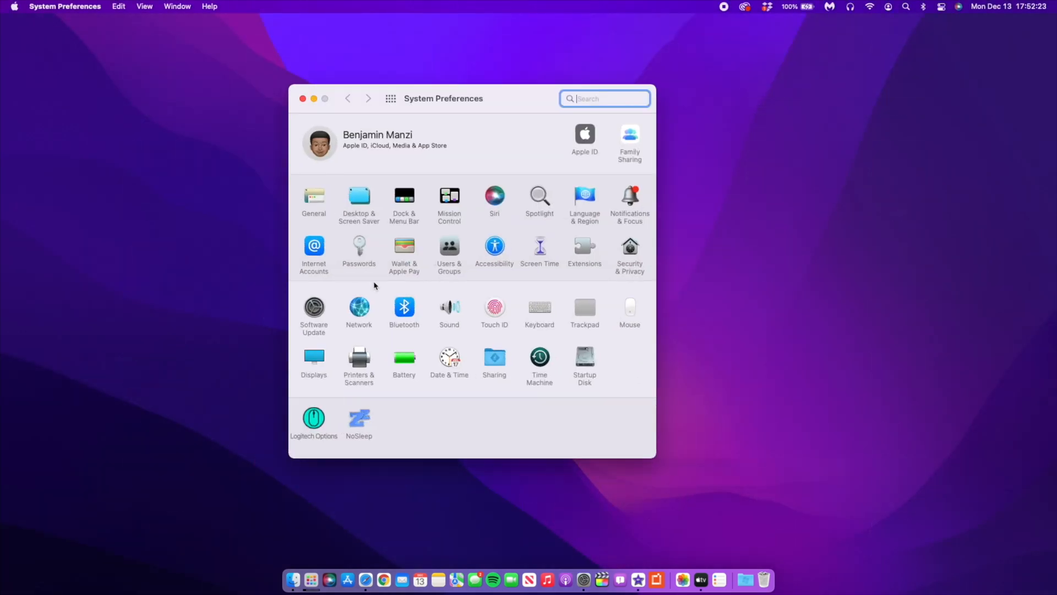
click(358, 196)
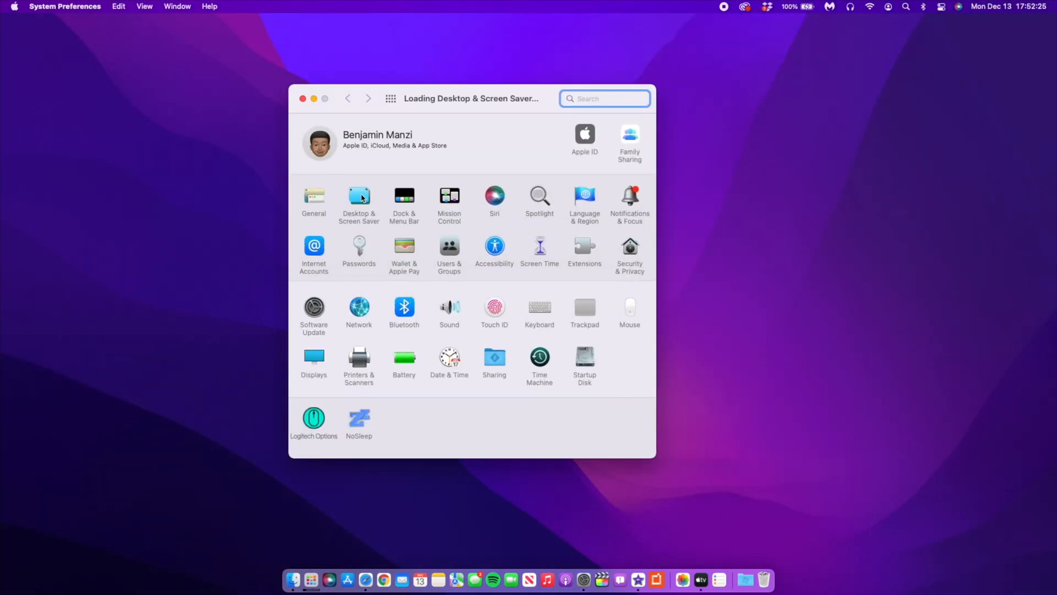
click(358, 196)
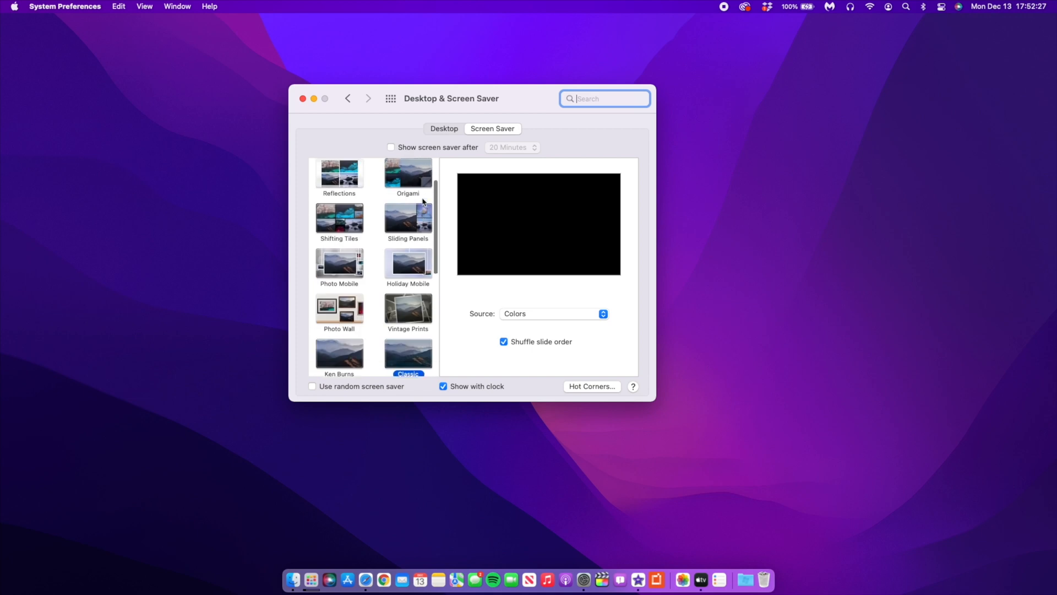
scroll(up, 3)
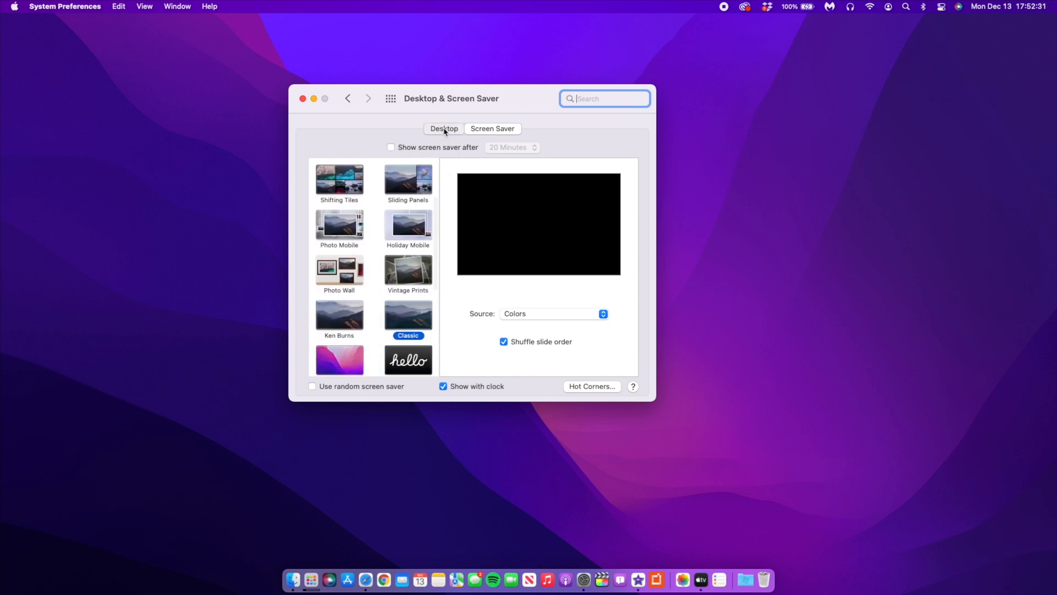
click(444, 129)
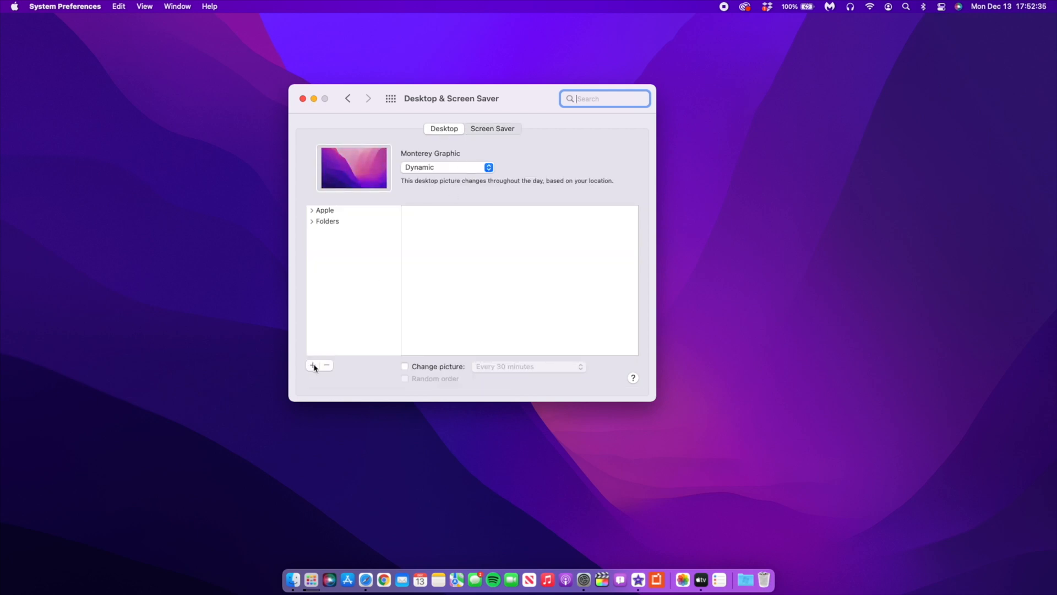
Step: Start adding a desktop picture folder with +, then cancel the folder chooser
click(312, 210)
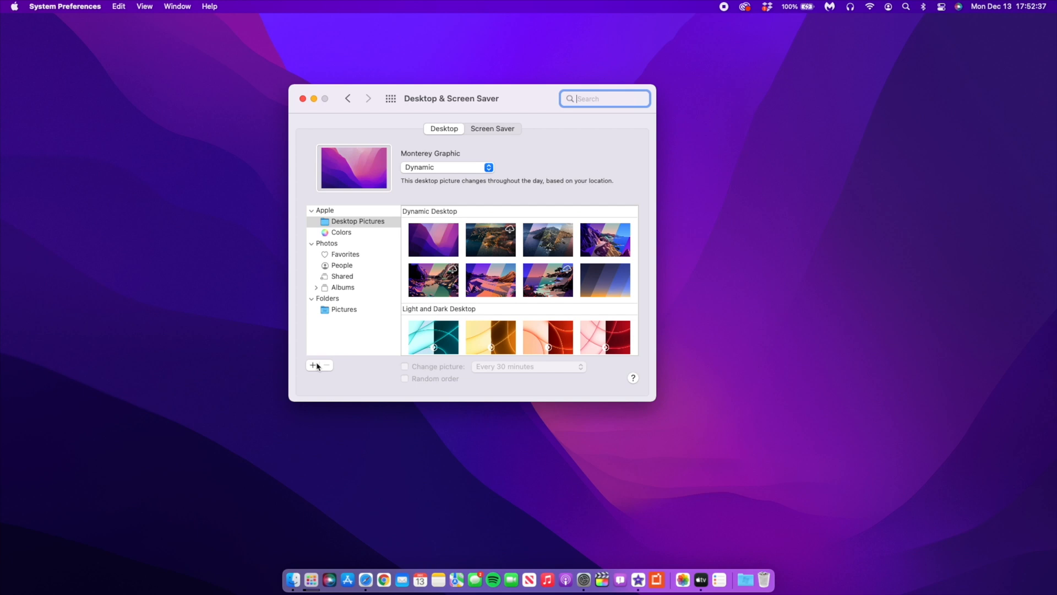
click(313, 366)
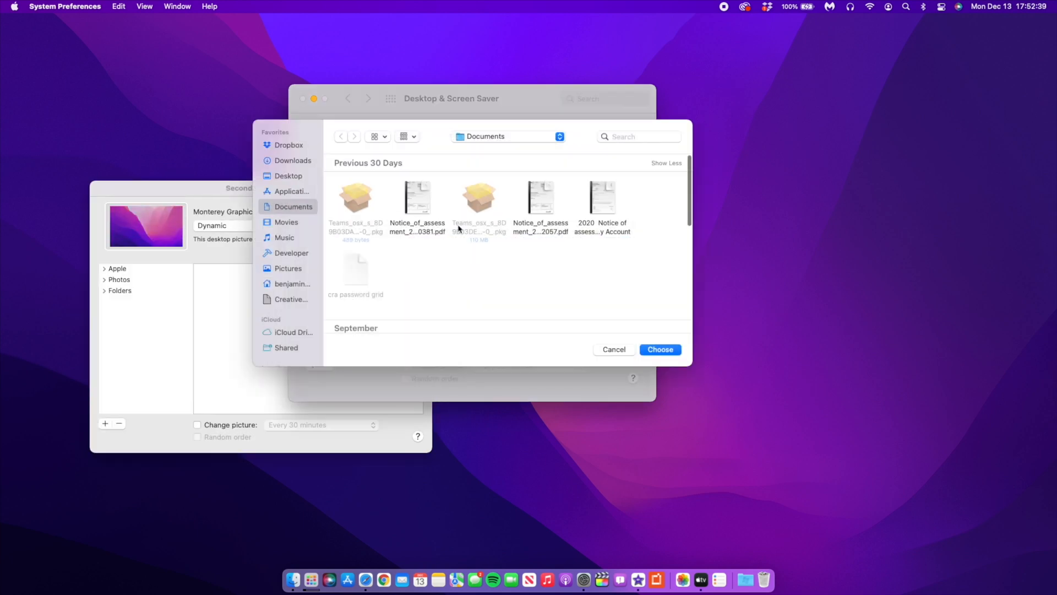
scroll(down, 3)
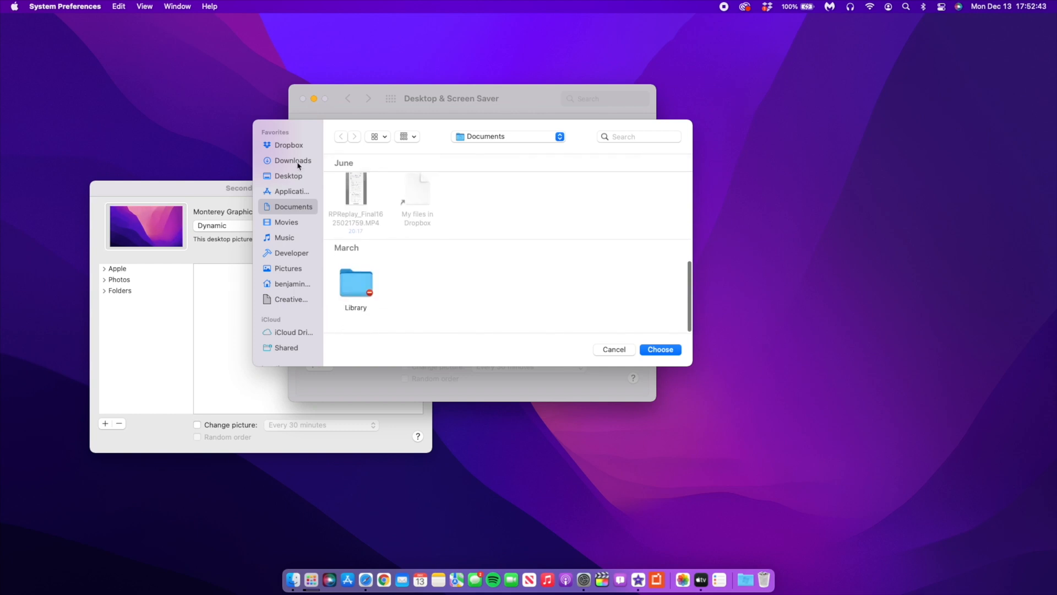
click(613, 349)
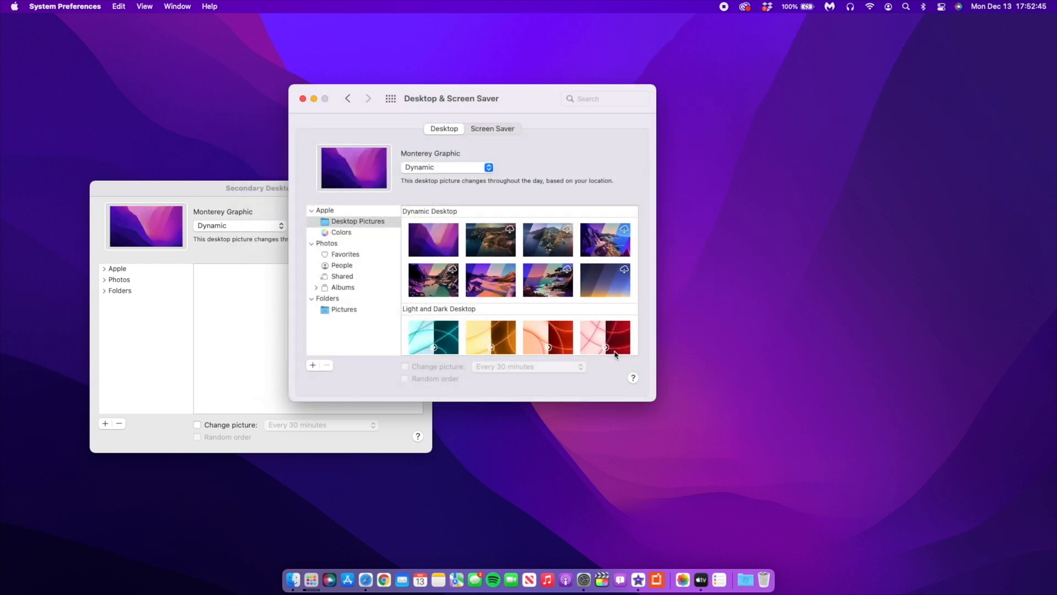
mouse_move(603, 337)
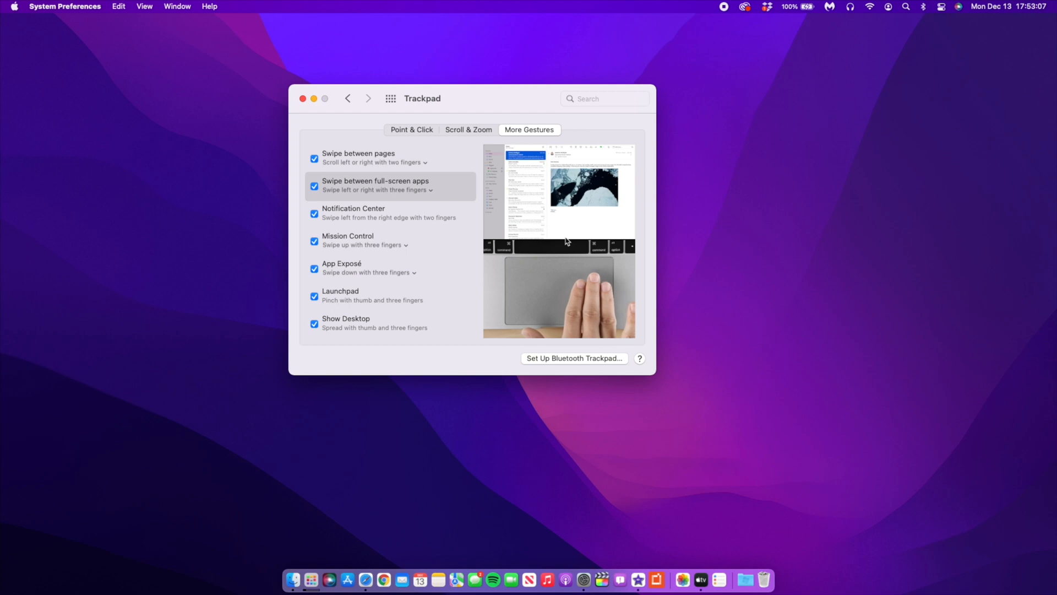
Step: Leave Trackpad's More Gestures tab via Show All to reach the Displays pane
click(390, 99)
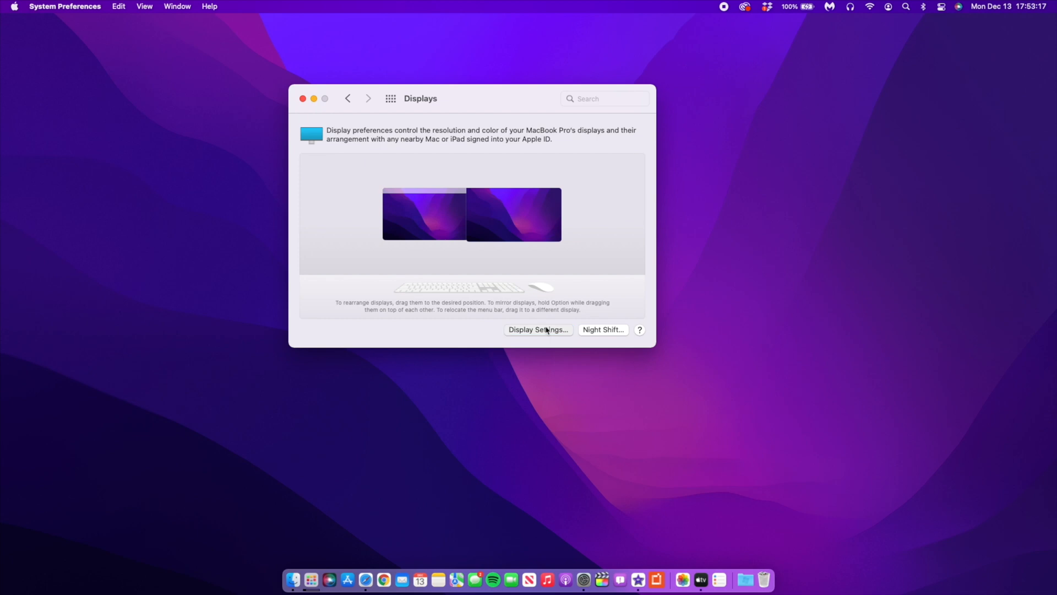
Step: Open Display Settings for the built-in MacBook Pro display and list its Use as options
click(537, 330)
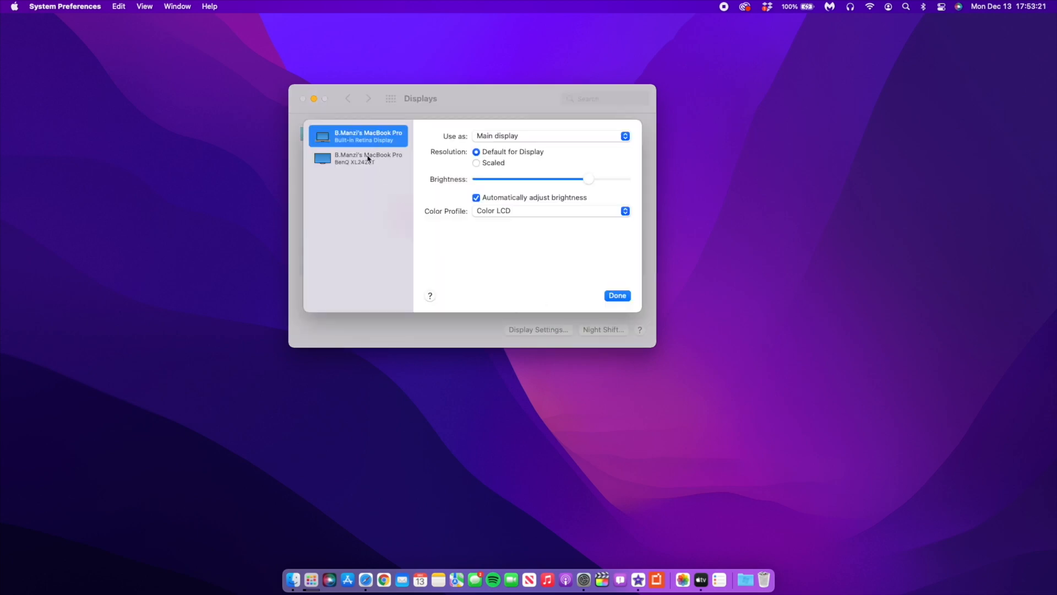
click(550, 135)
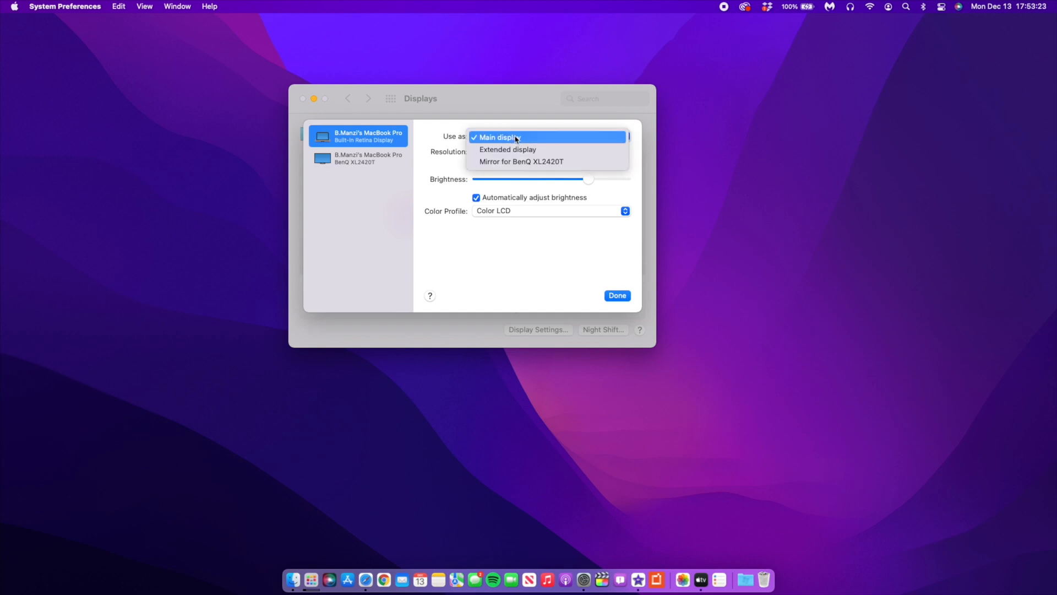
mouse_move(516, 149)
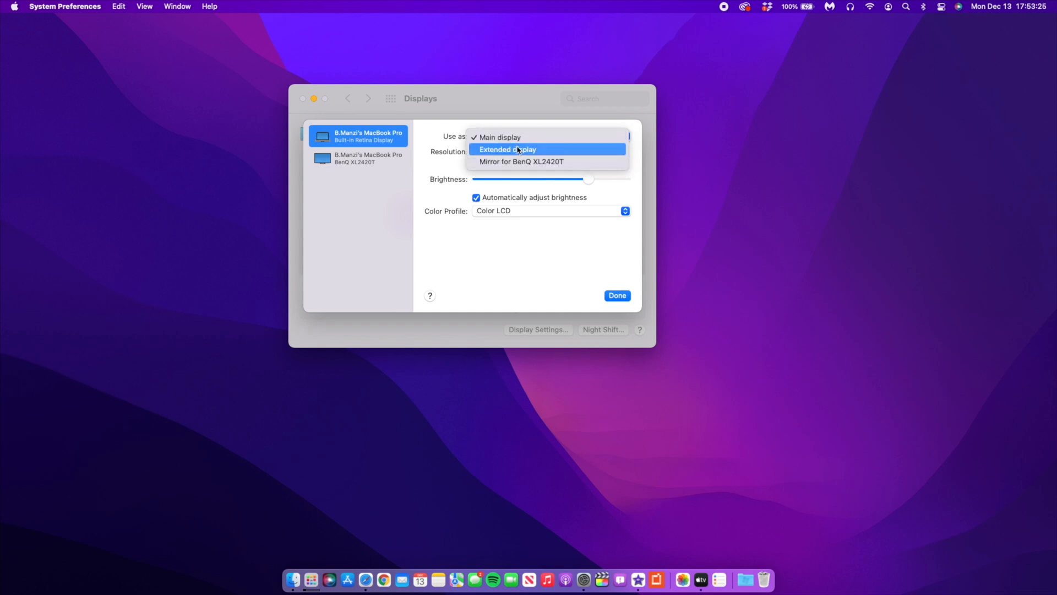